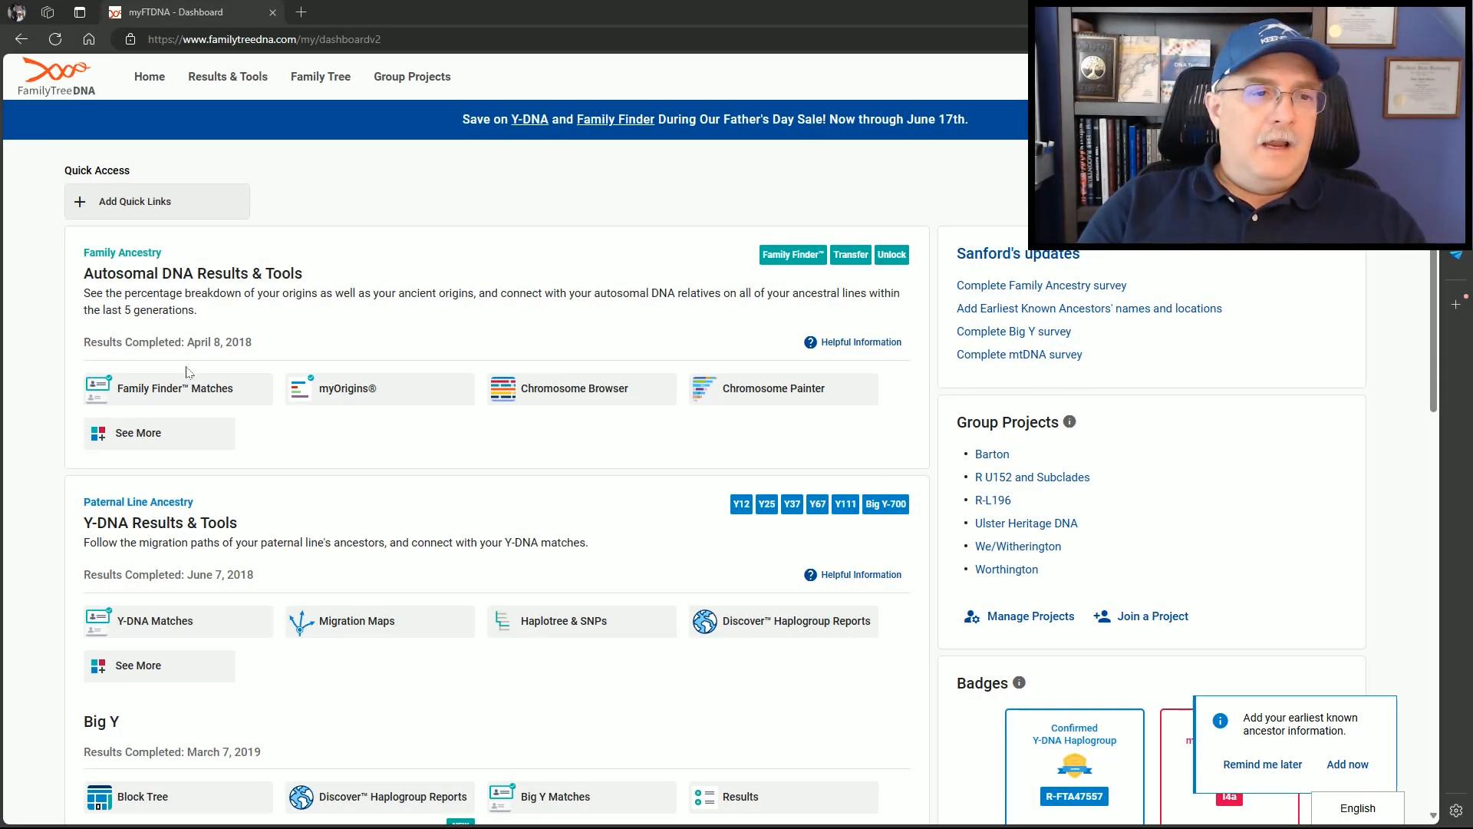
mouse_move(193, 389)
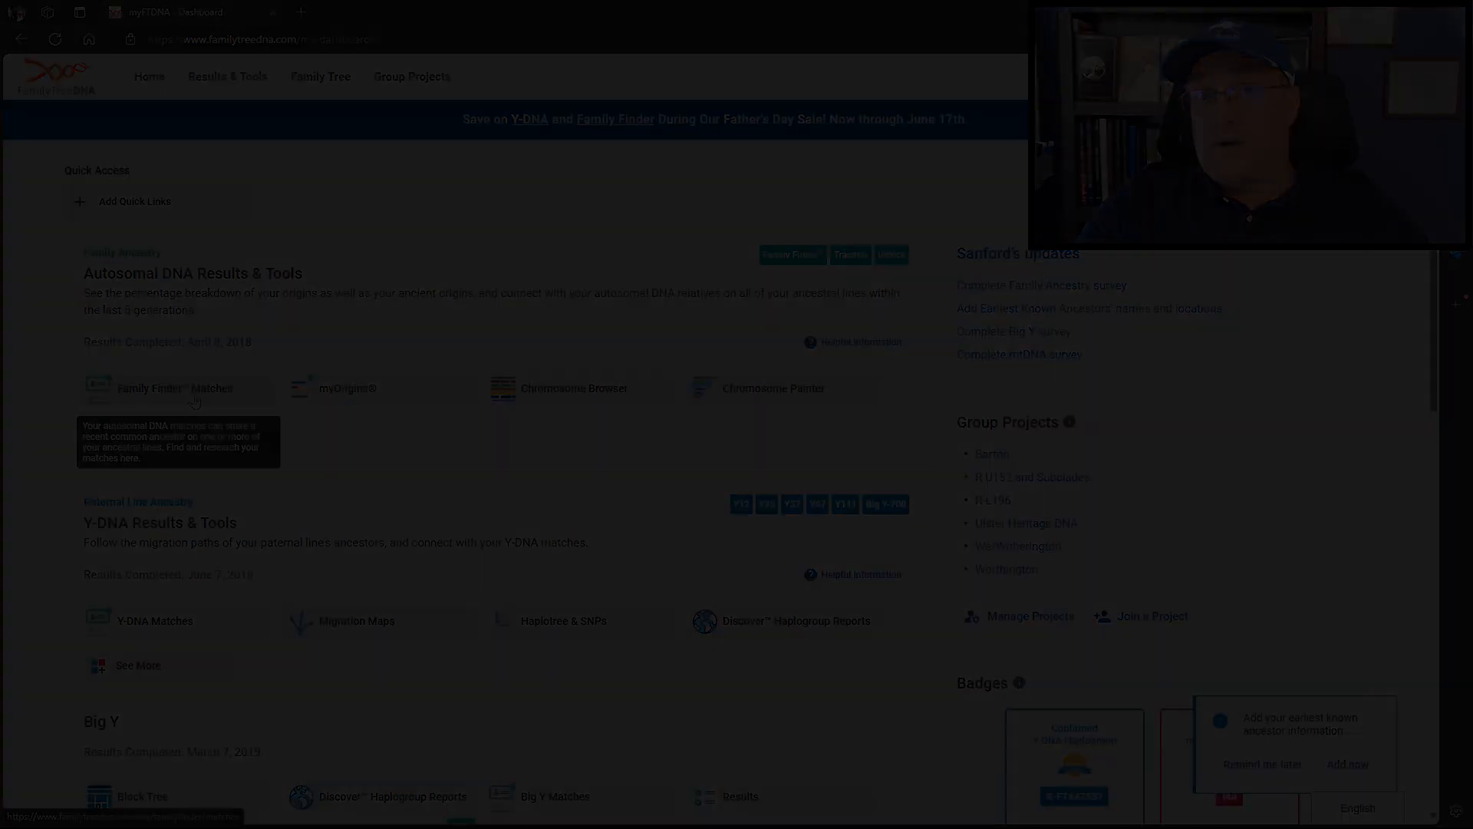
- Show the Family Finder matches and switch the match search type to Y-DNA Haplogroup
left_click(175, 388)
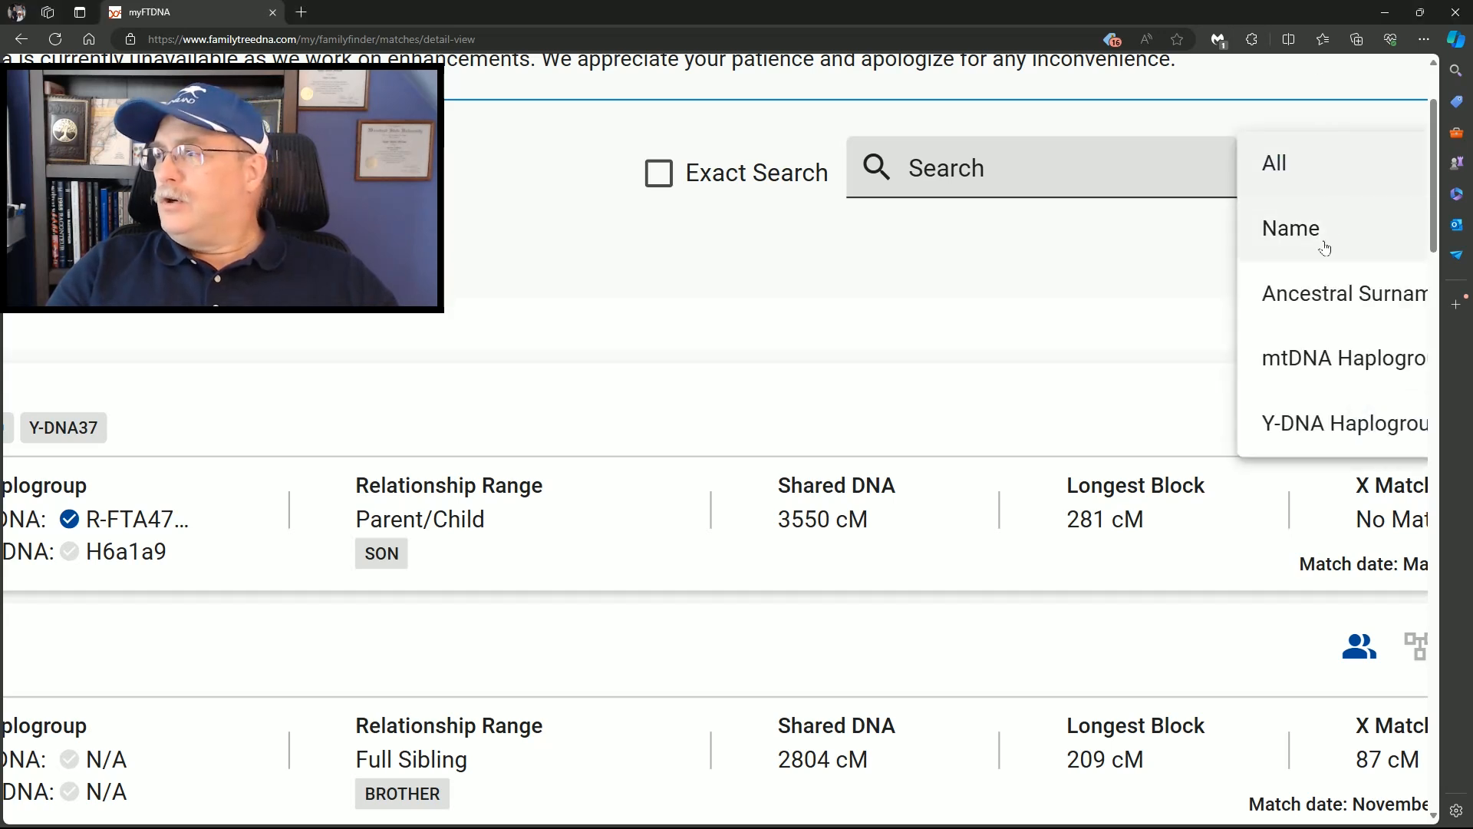
mouse_move(1334, 423)
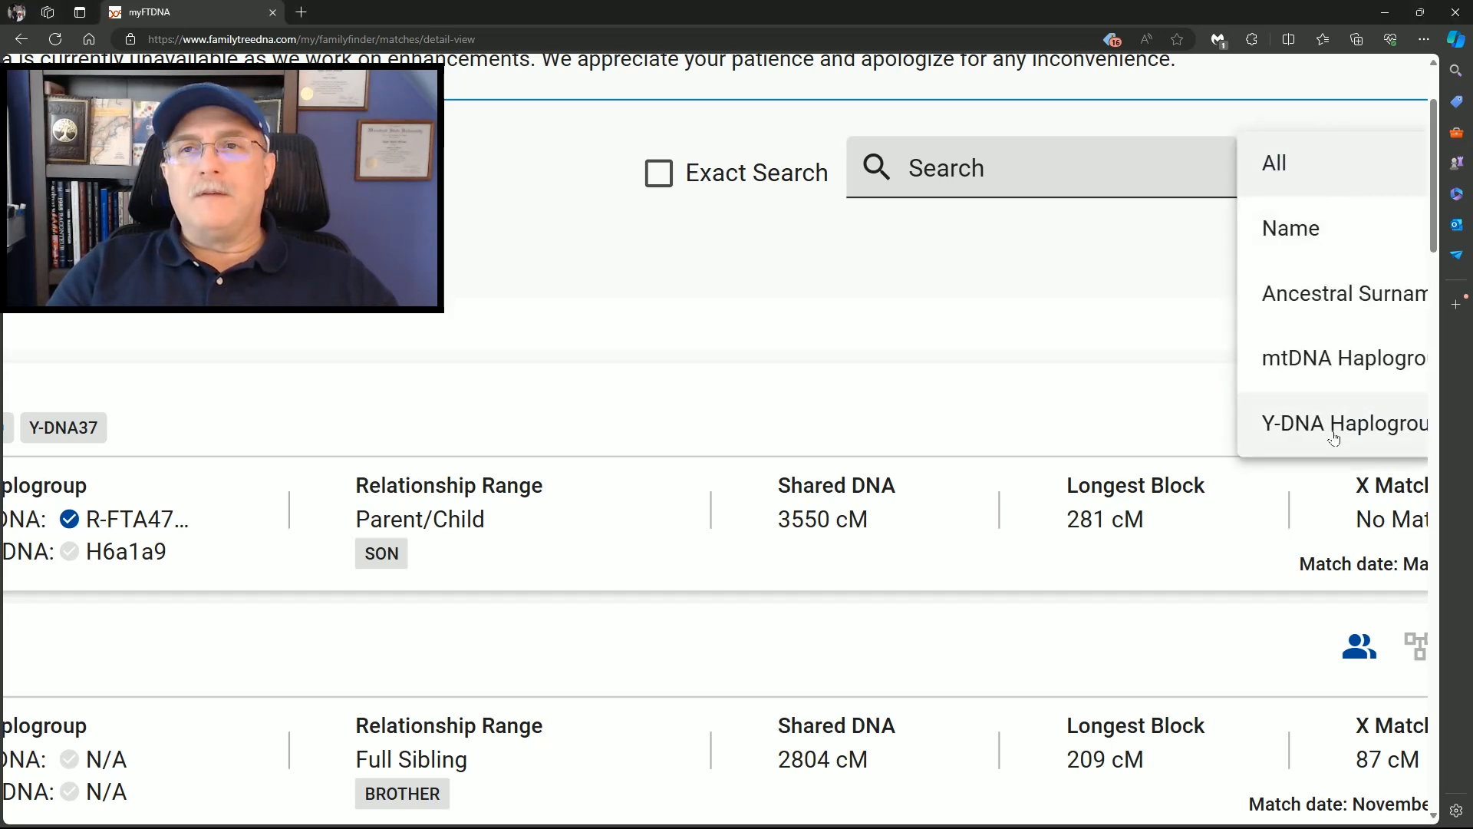
left_click(1344, 423)
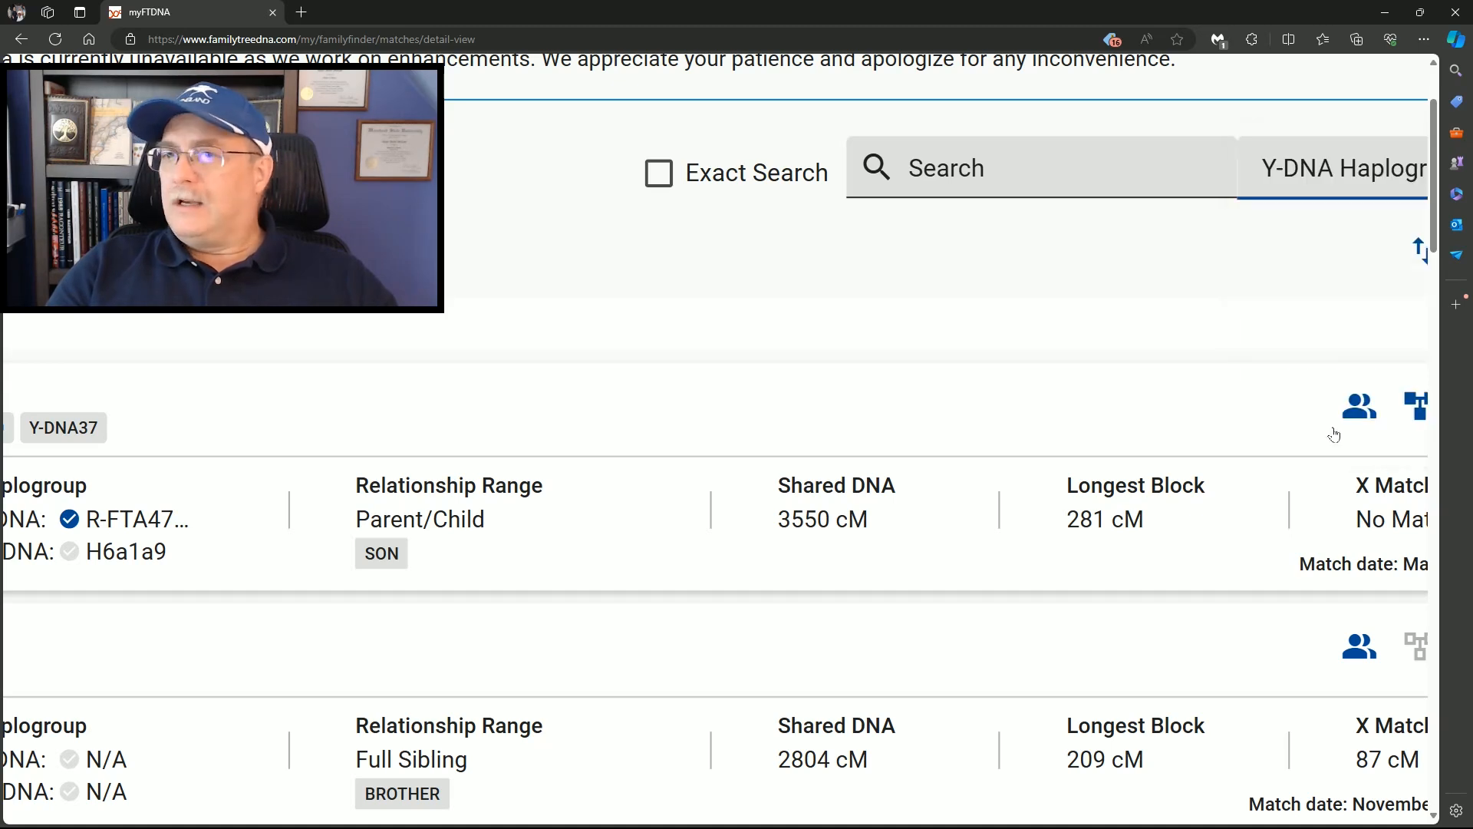
- Search the matches for haplogroup FTA47, leaving only the son's parent/child match
left_click(1032, 167)
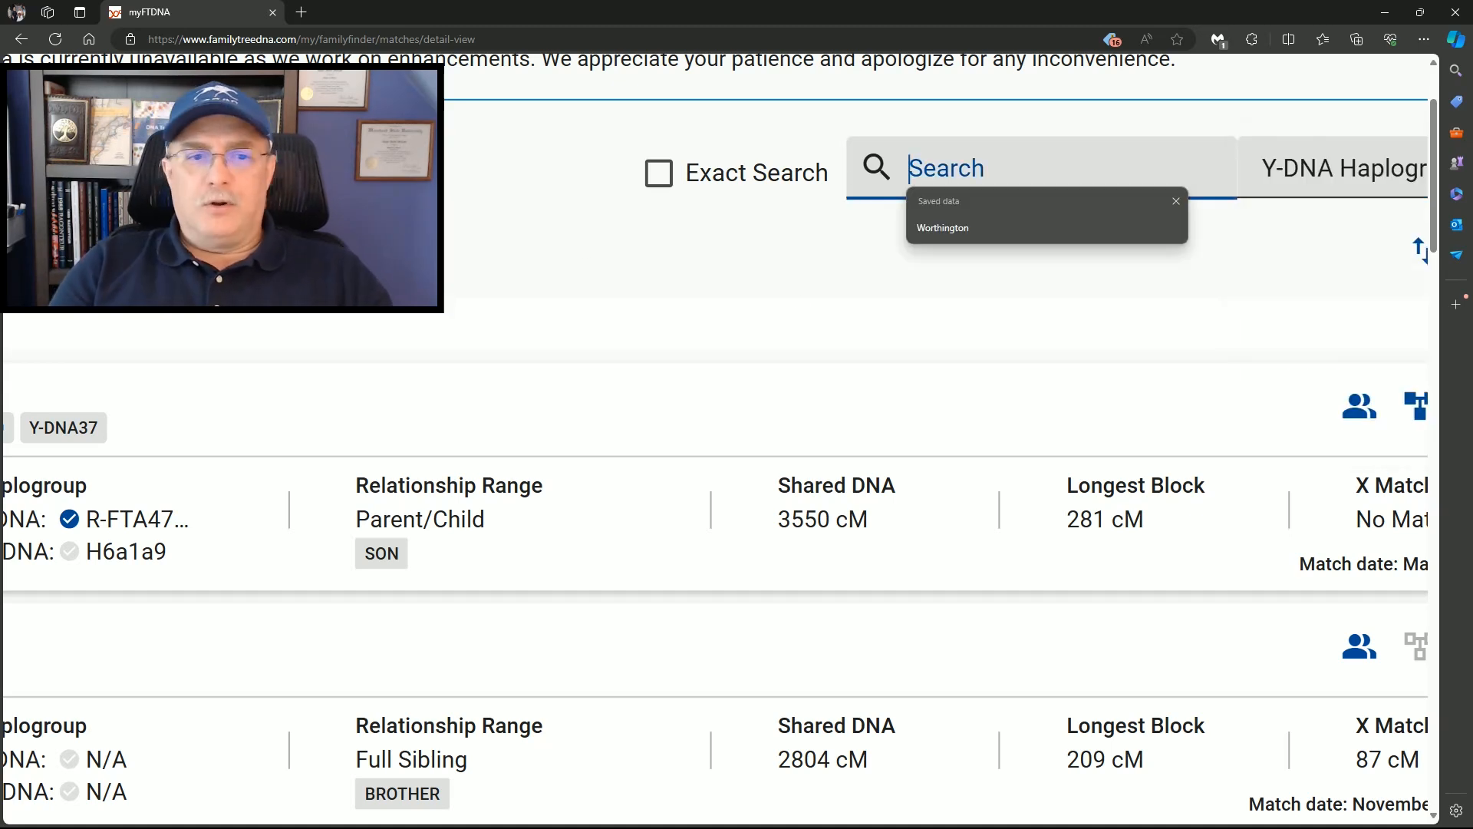
type("Ft")
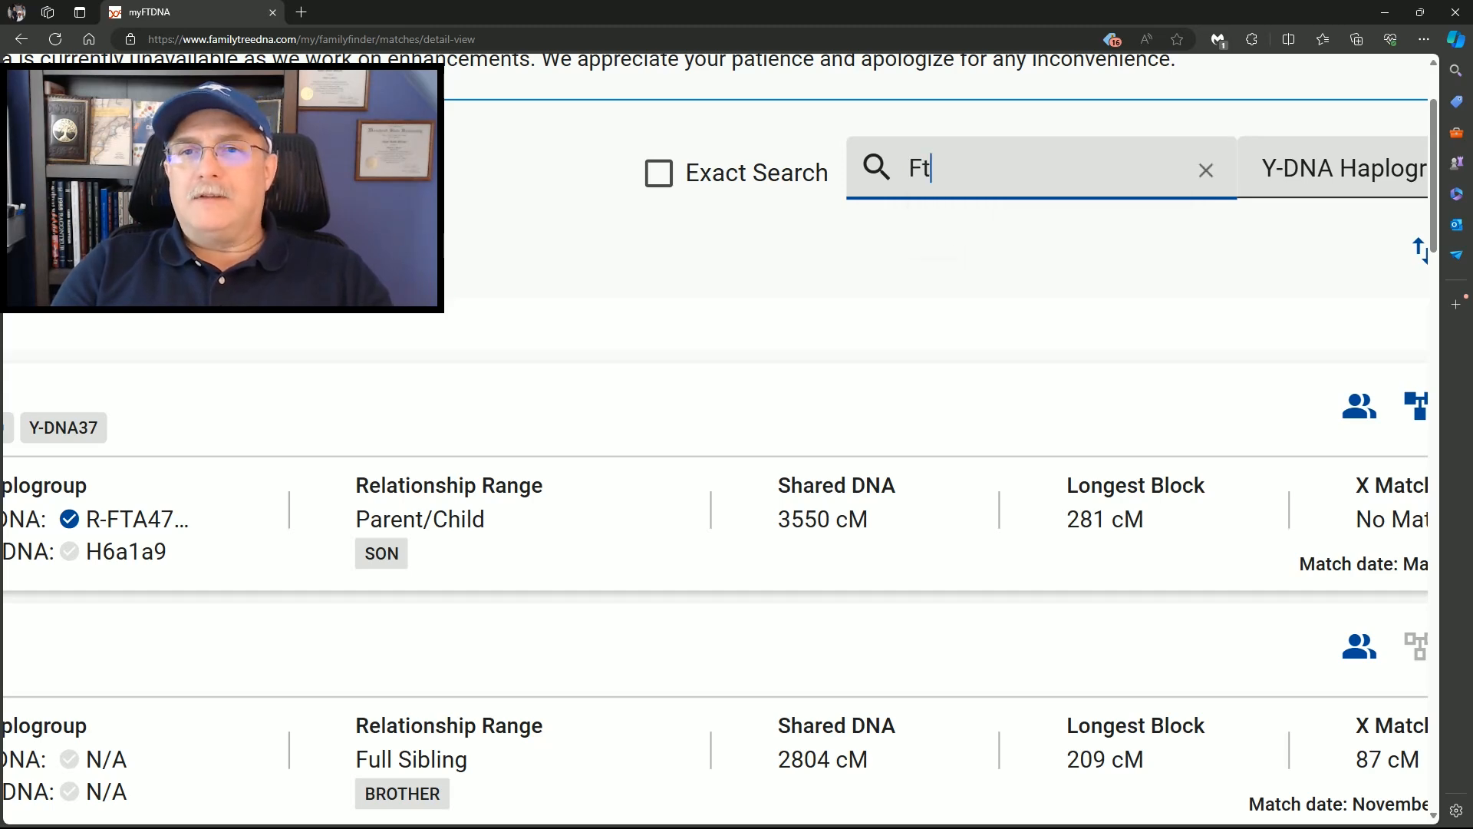
type("T")
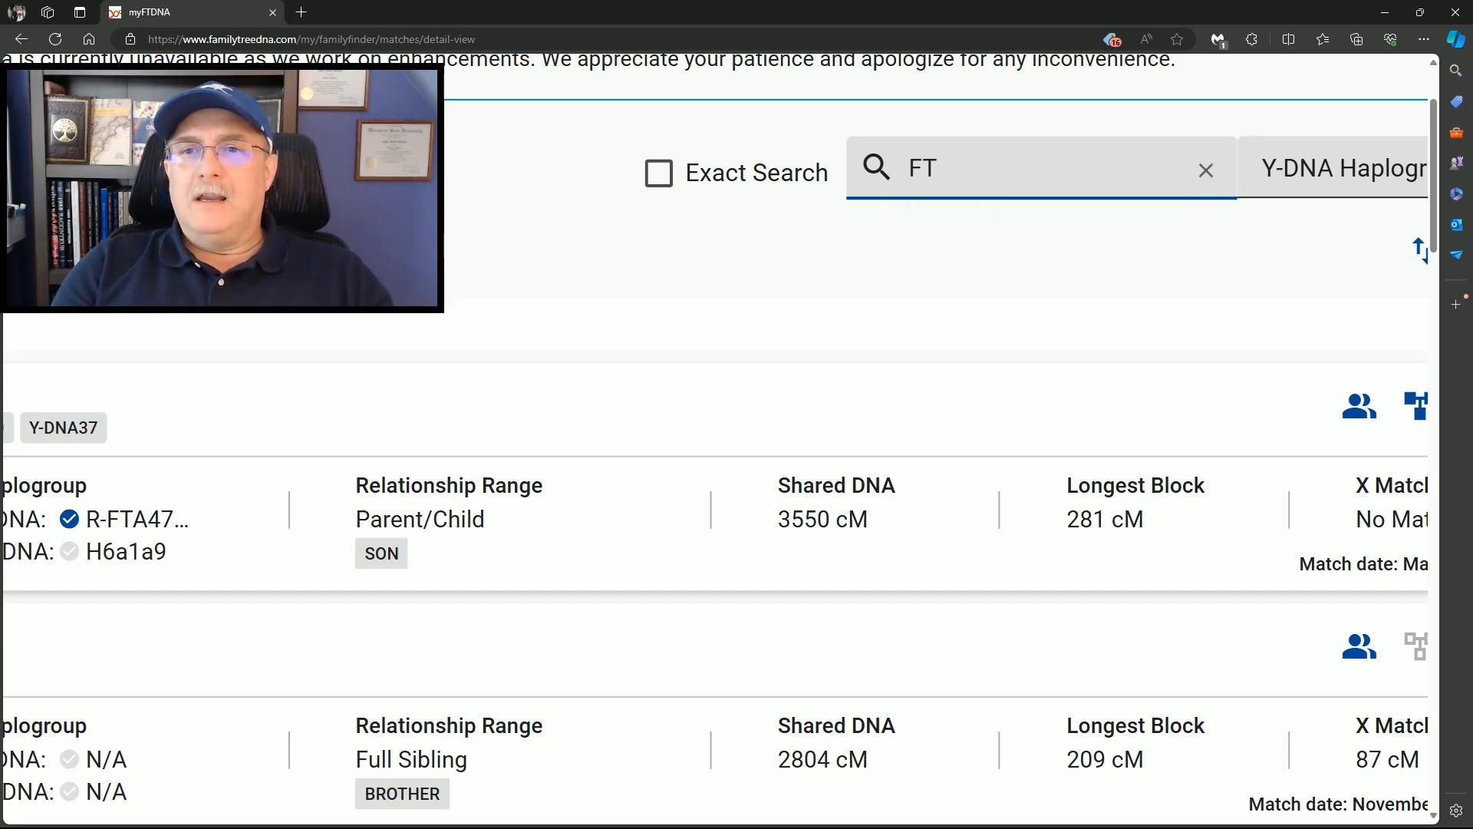
type("A47")
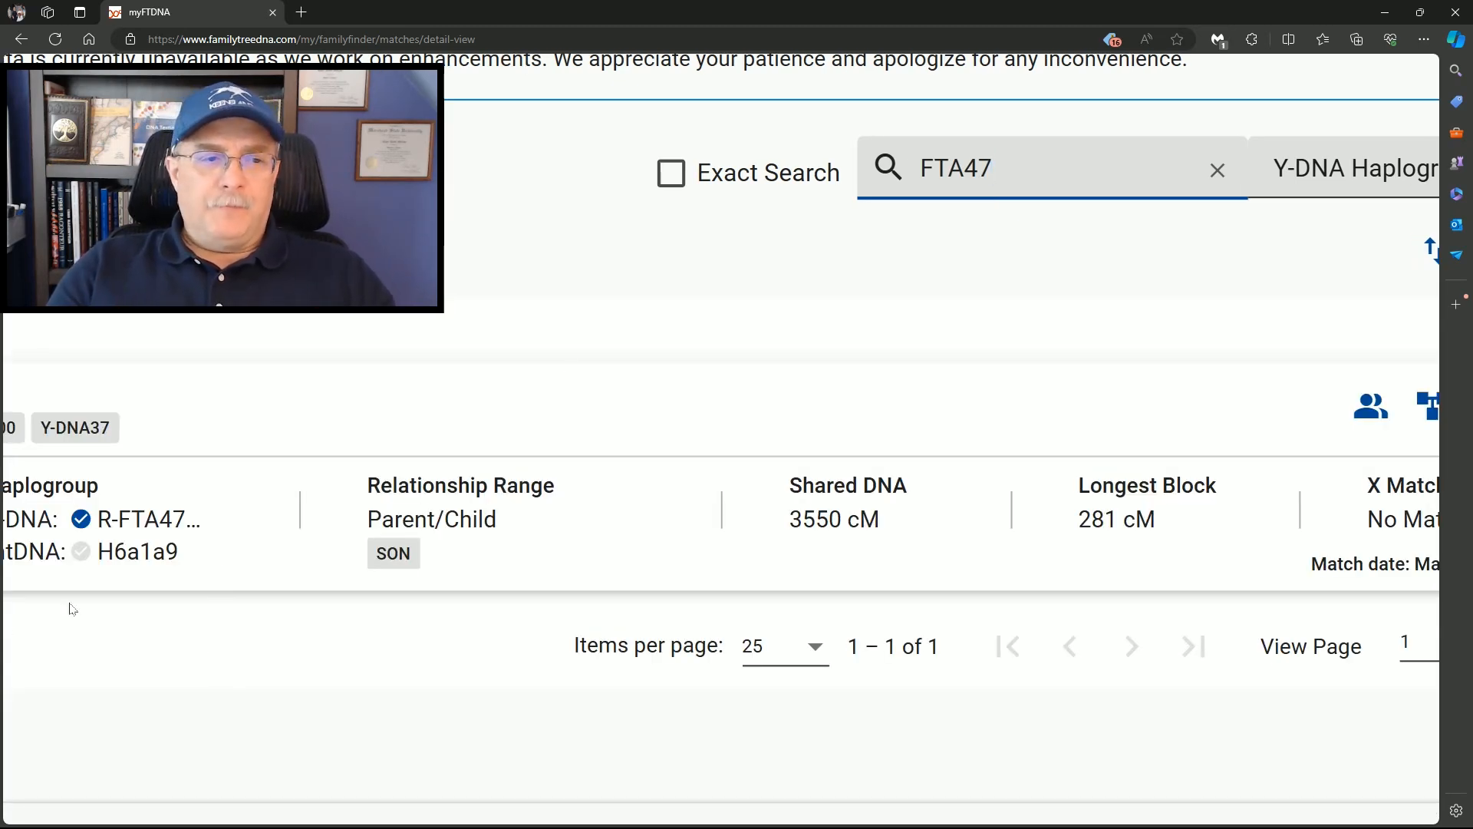
mouse_move(137, 519)
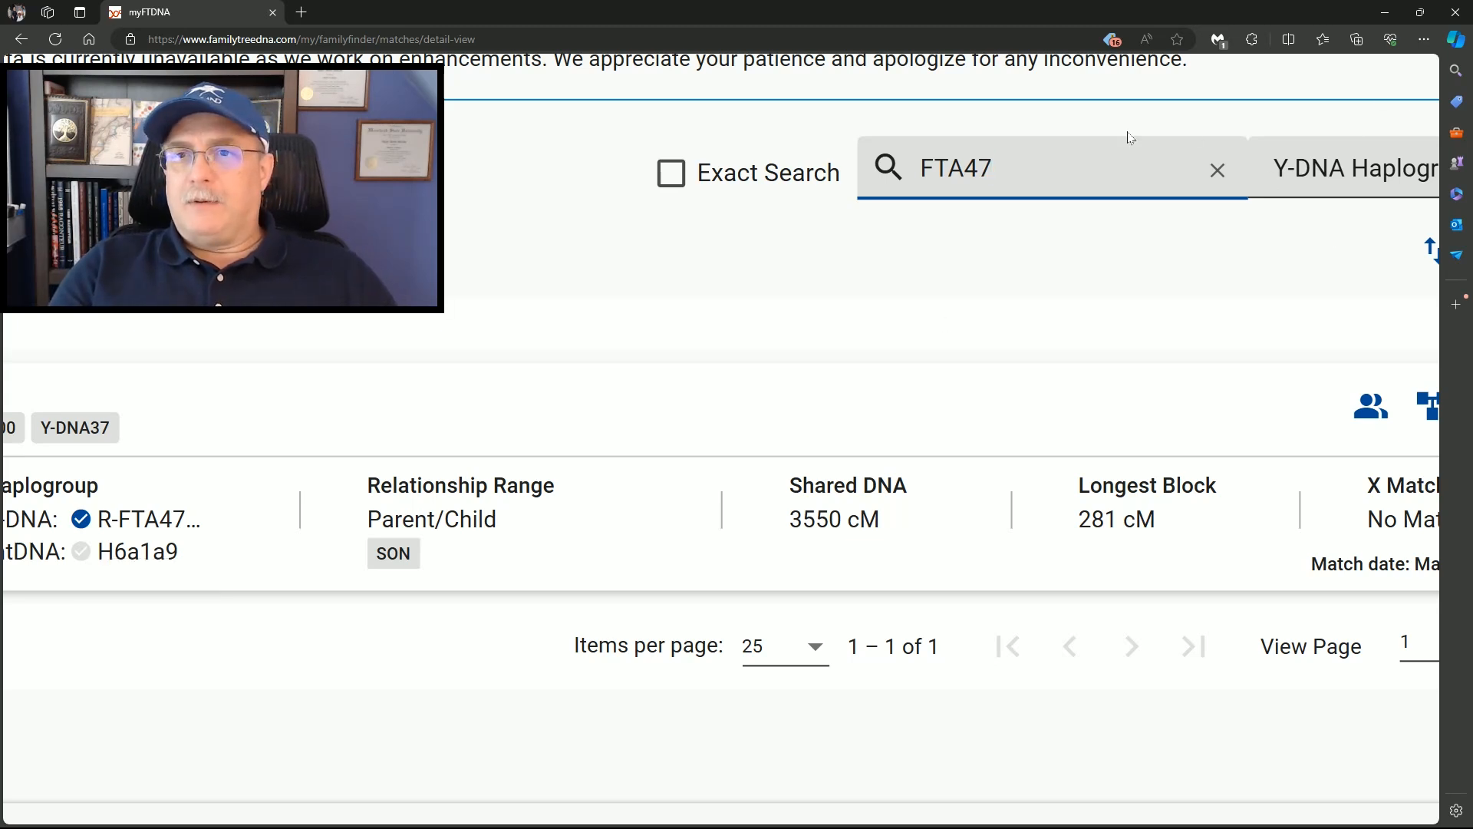
mouse_move(1356, 178)
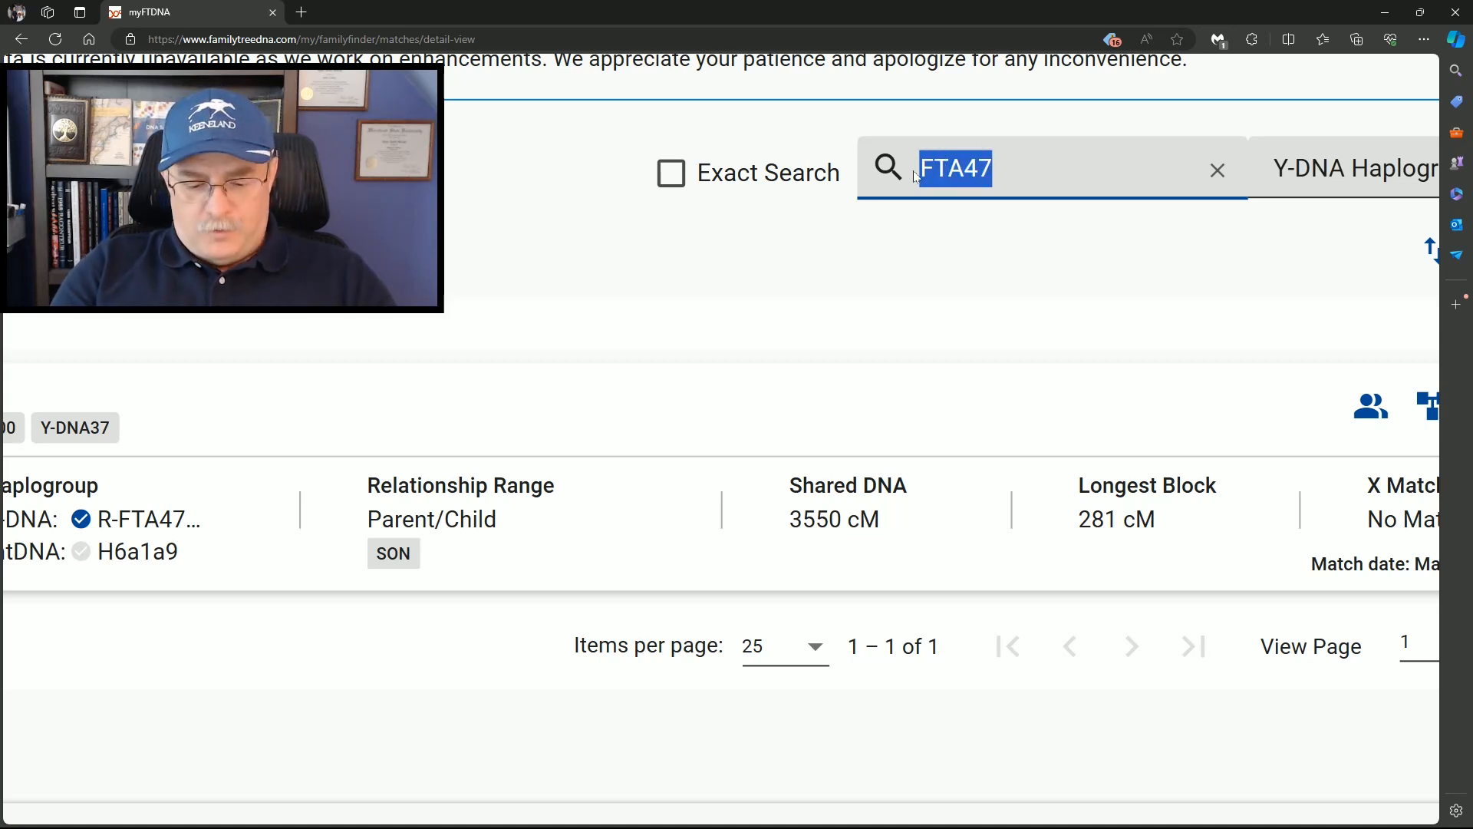
- Search L19 (no results), then replace it with R-FTA to list several distant-cousin matches
type("L1")
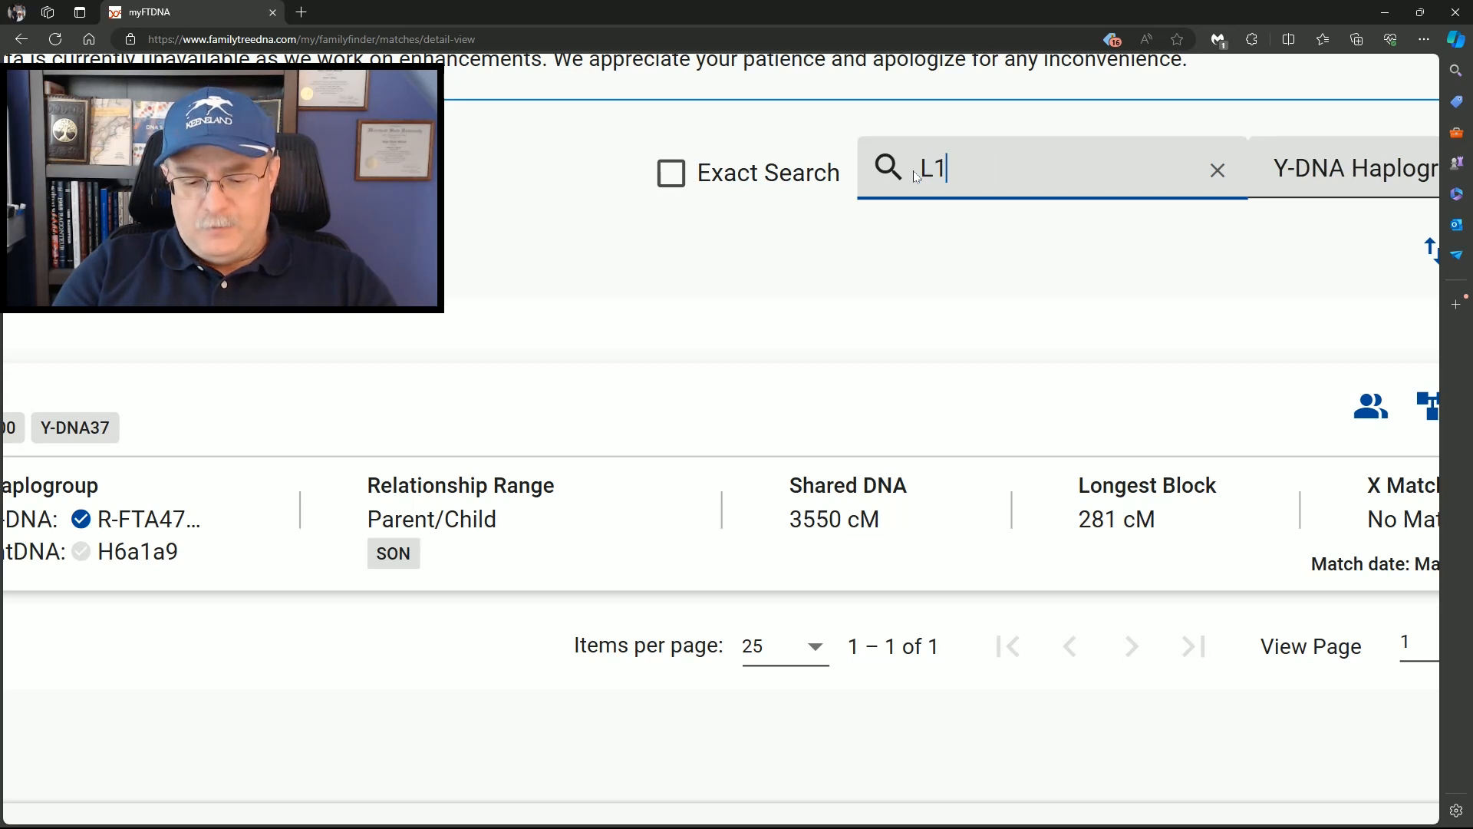
type("9")
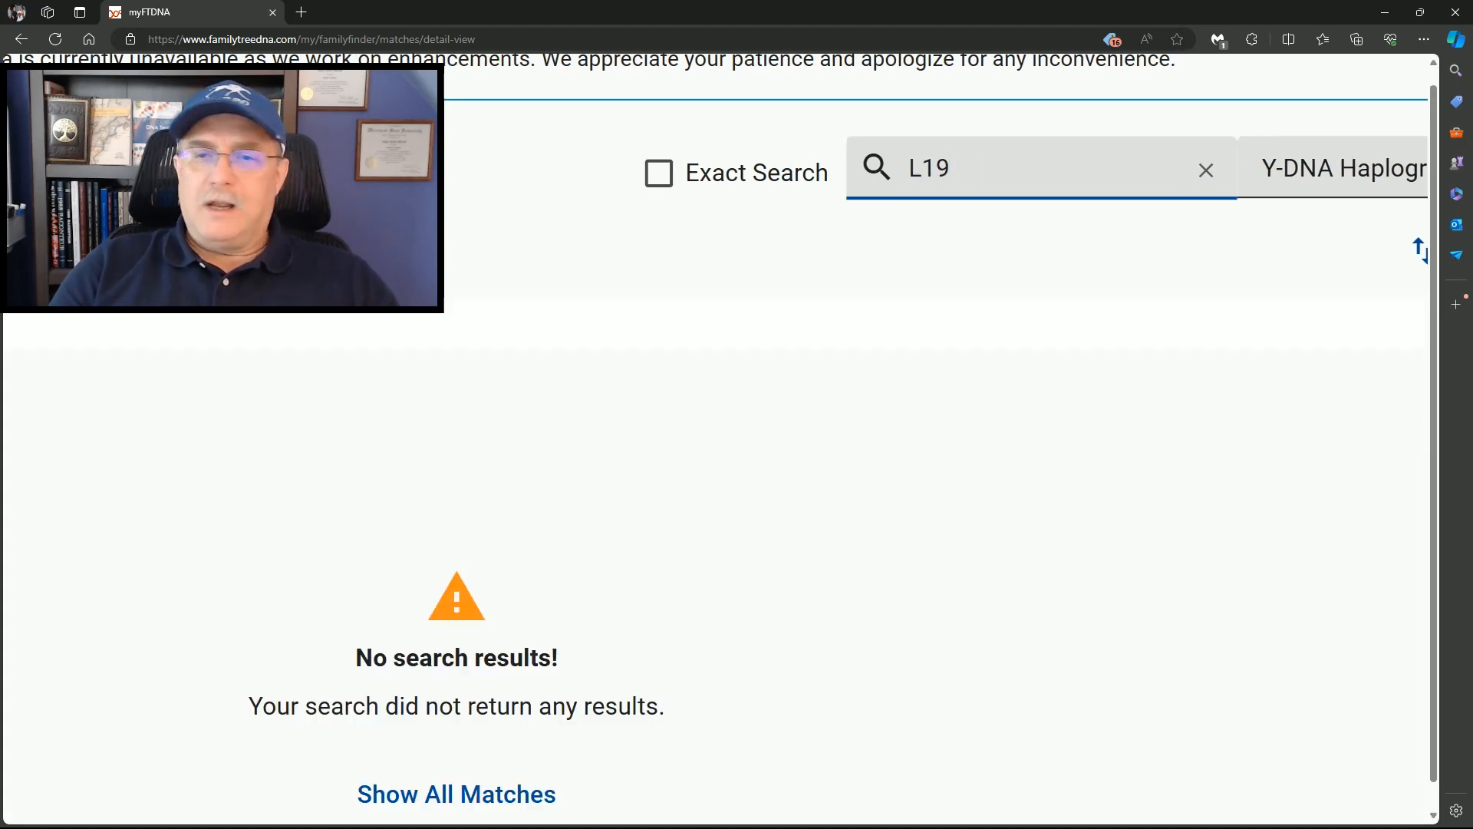
triple_click(927, 169)
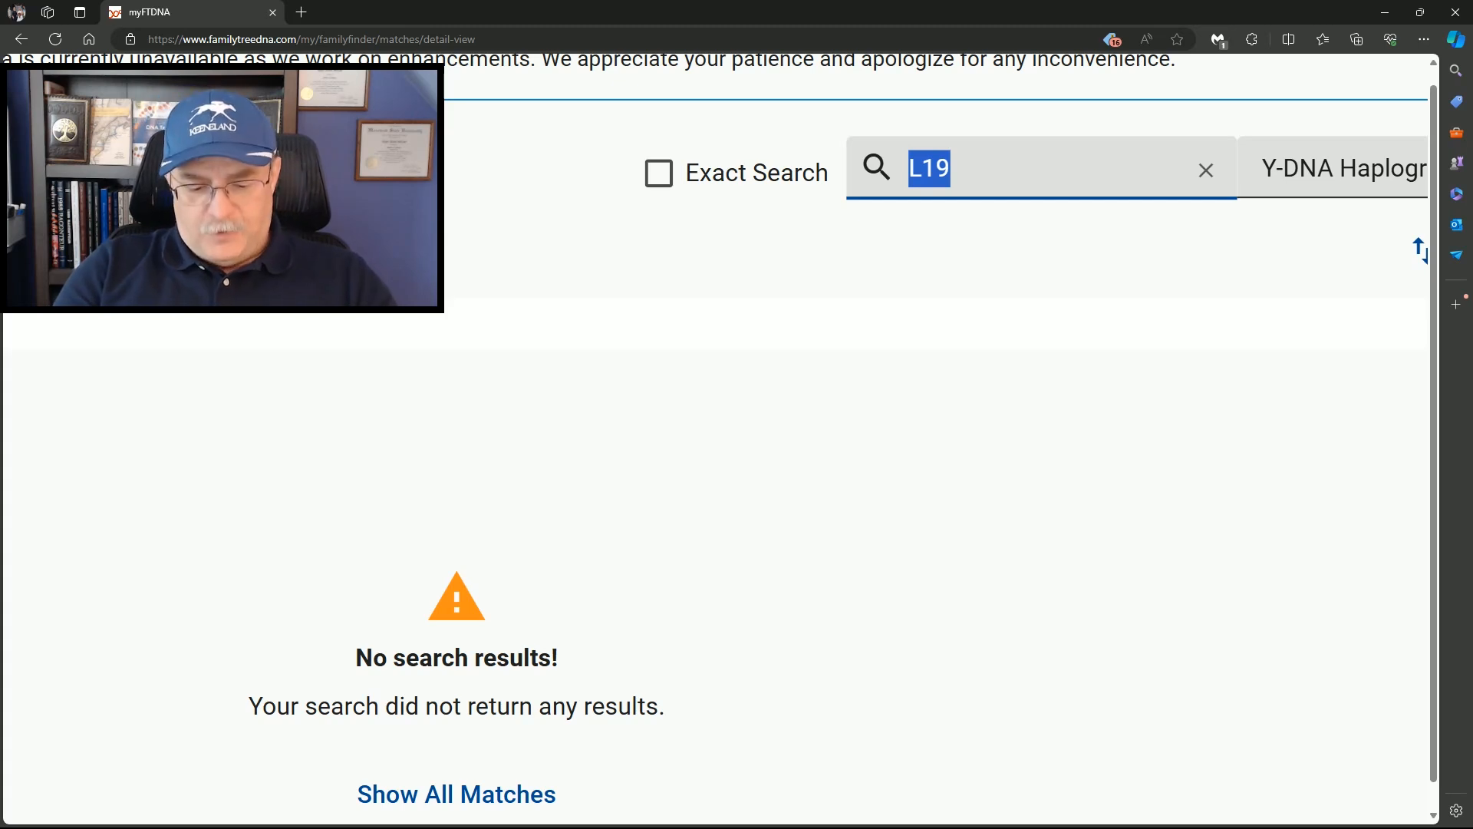
type("R-")
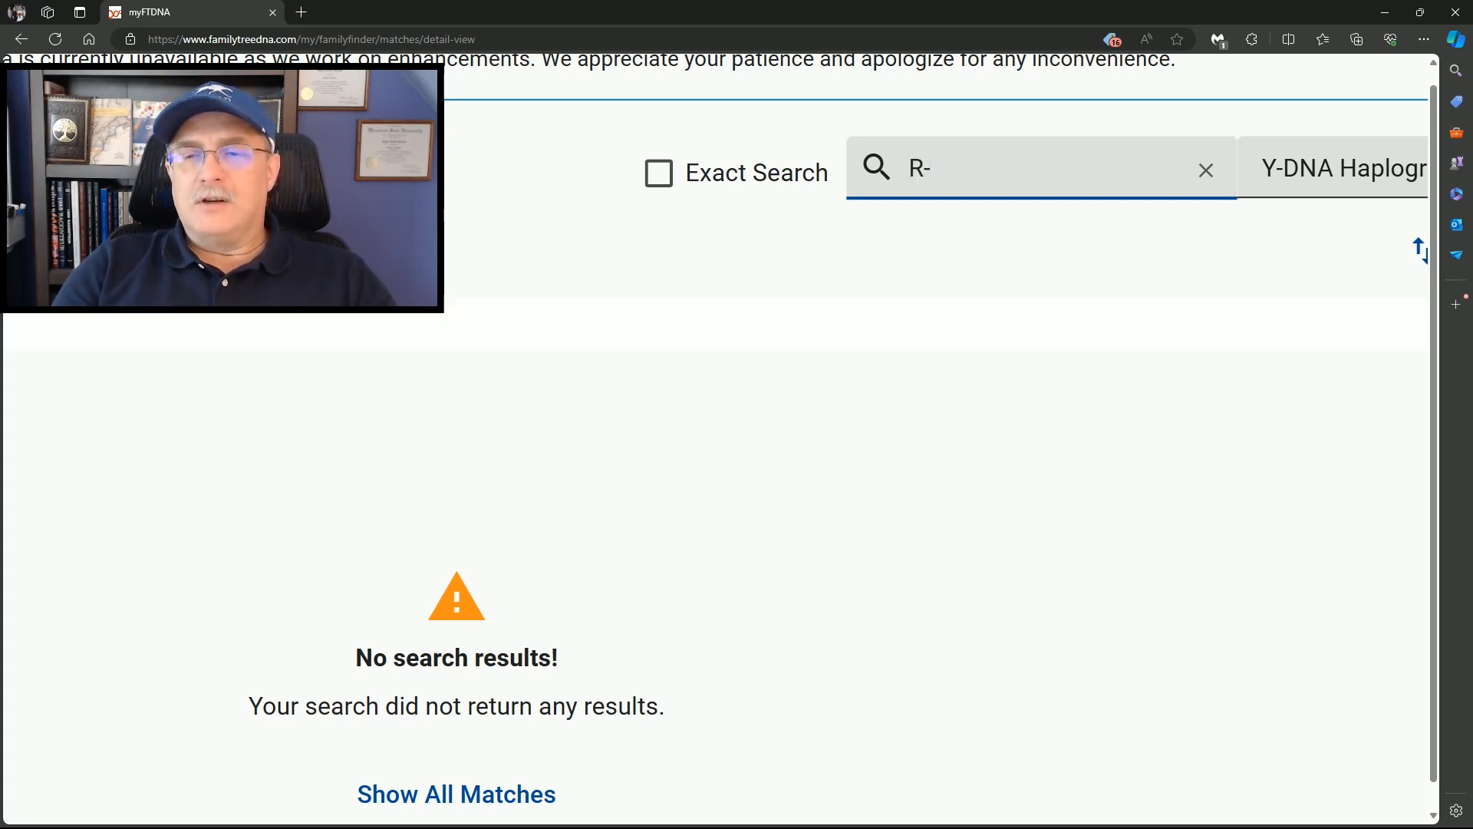
type("FT")
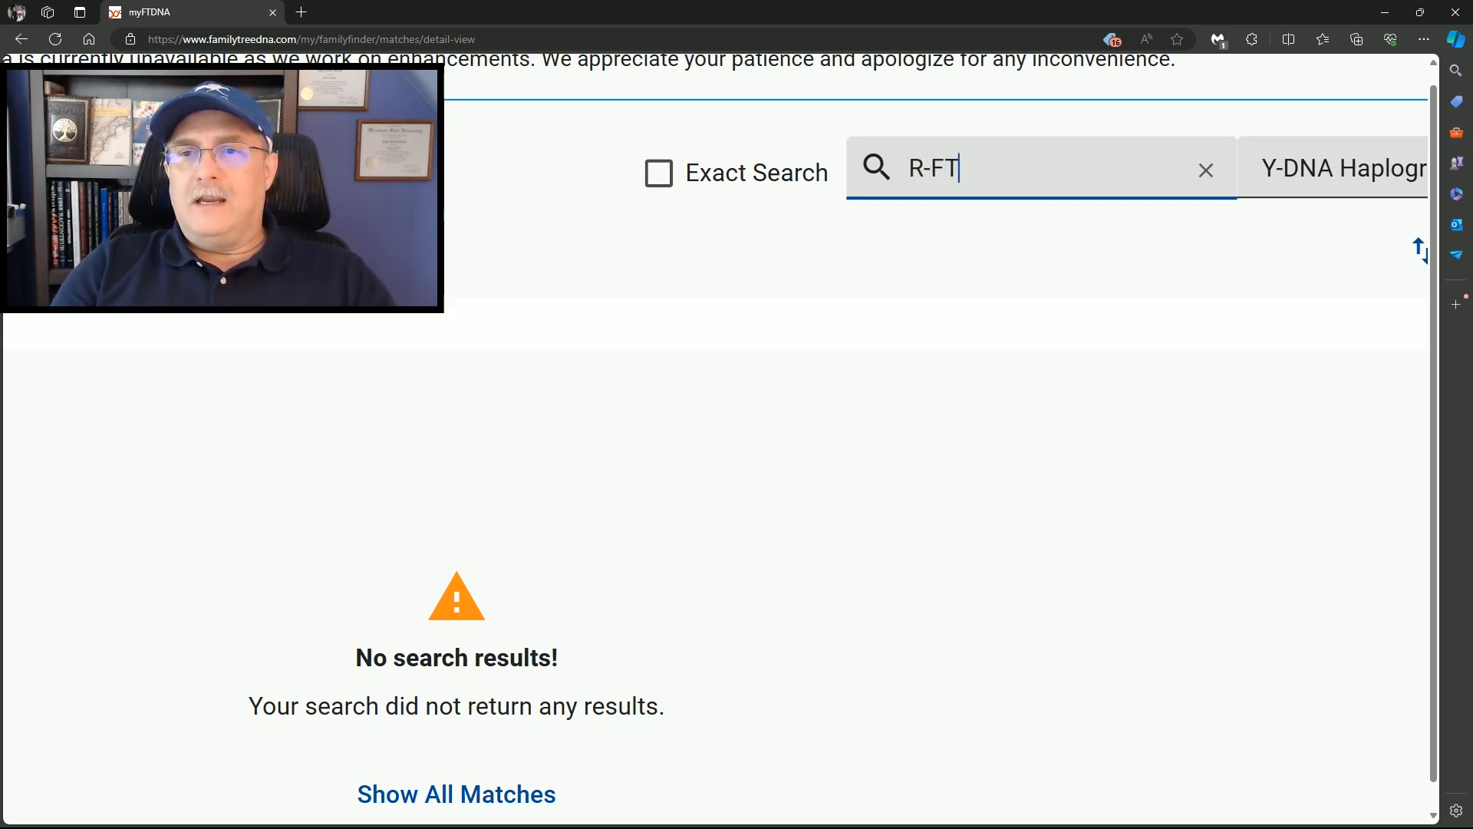
type("A")
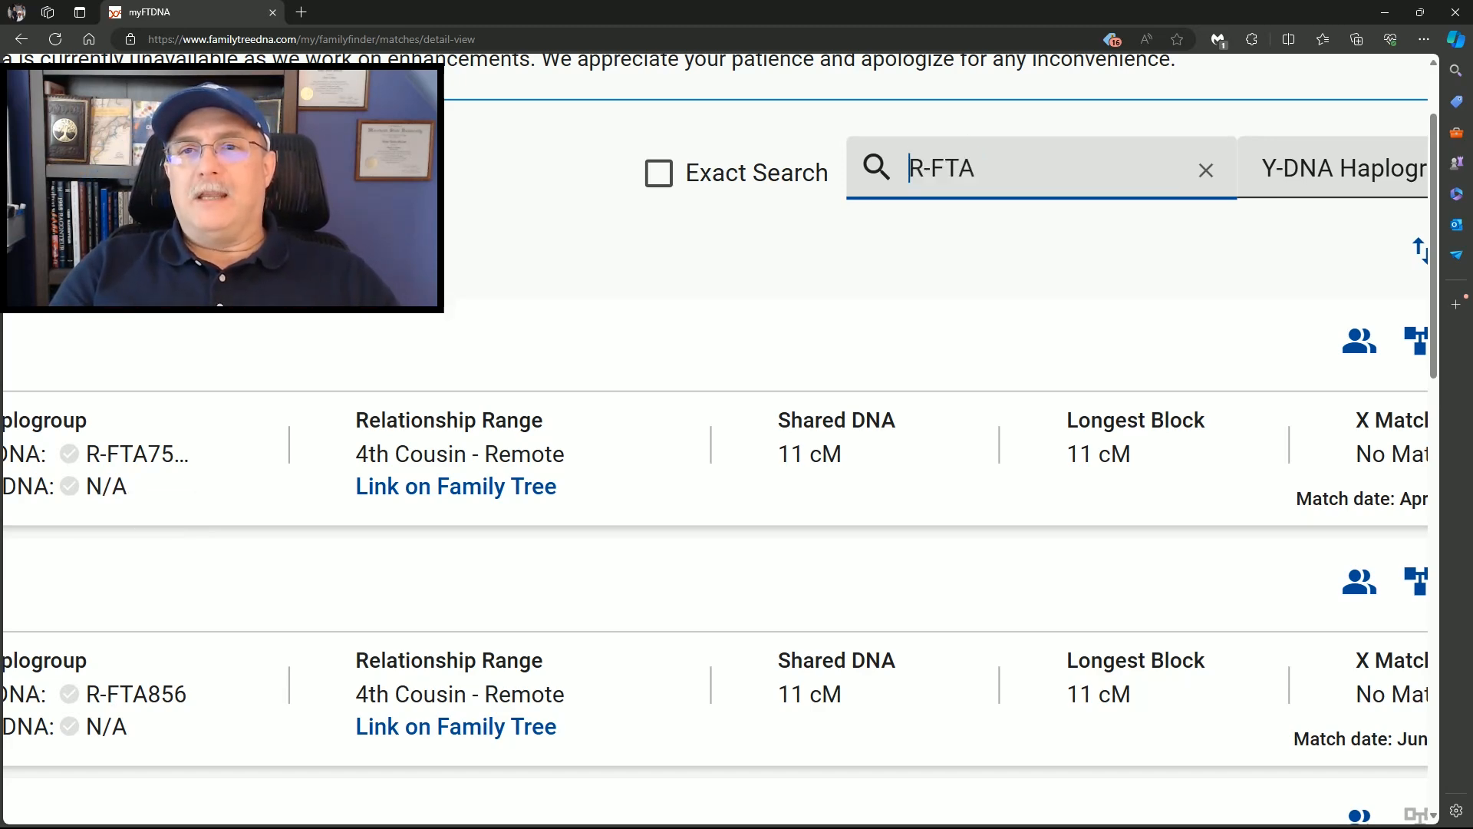
- Drop the R- prefix to search FTA broadly, then extend it back to FTA47 for the single match
double_click(920, 169)
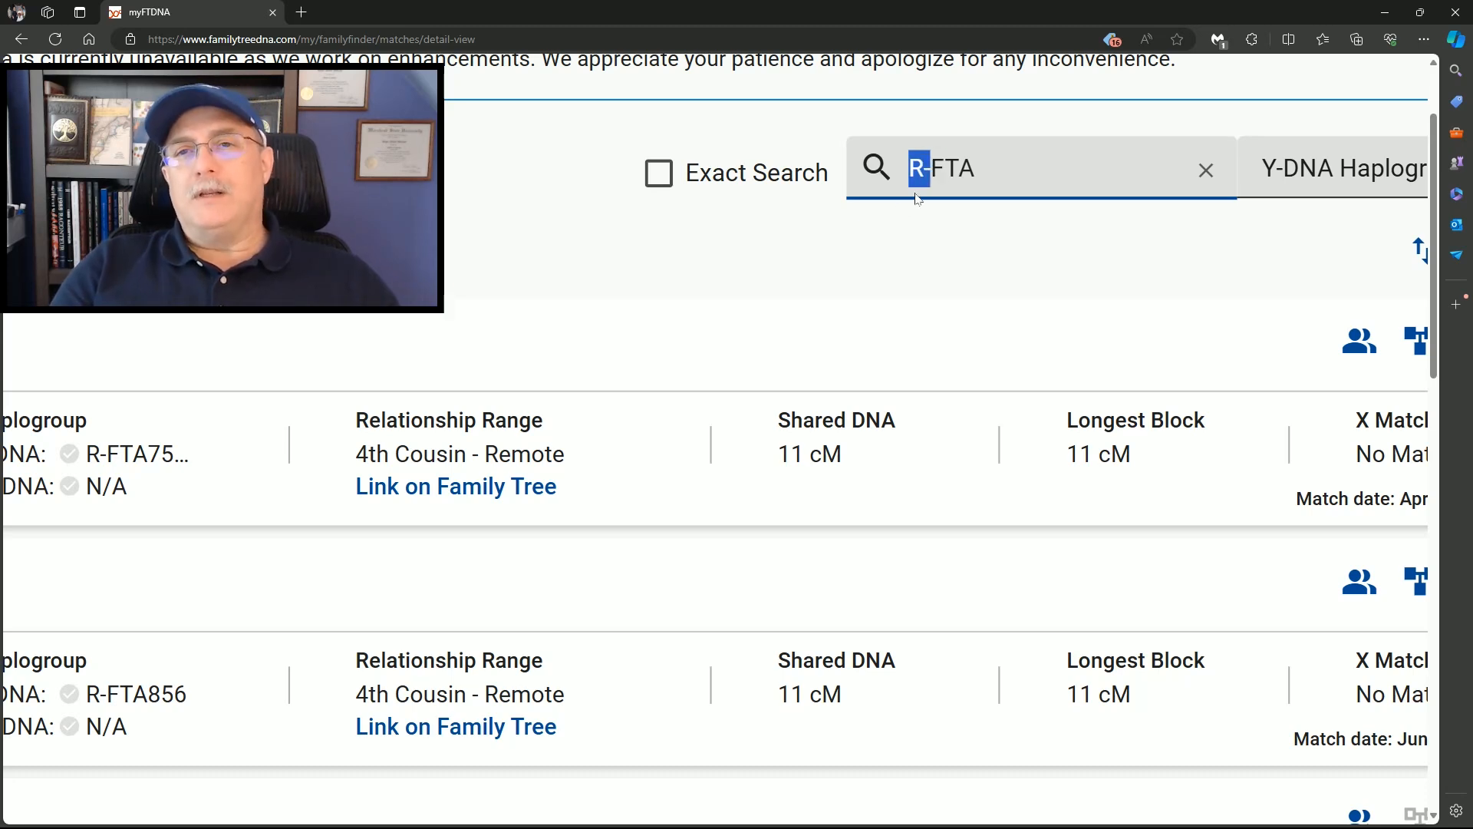
type("F")
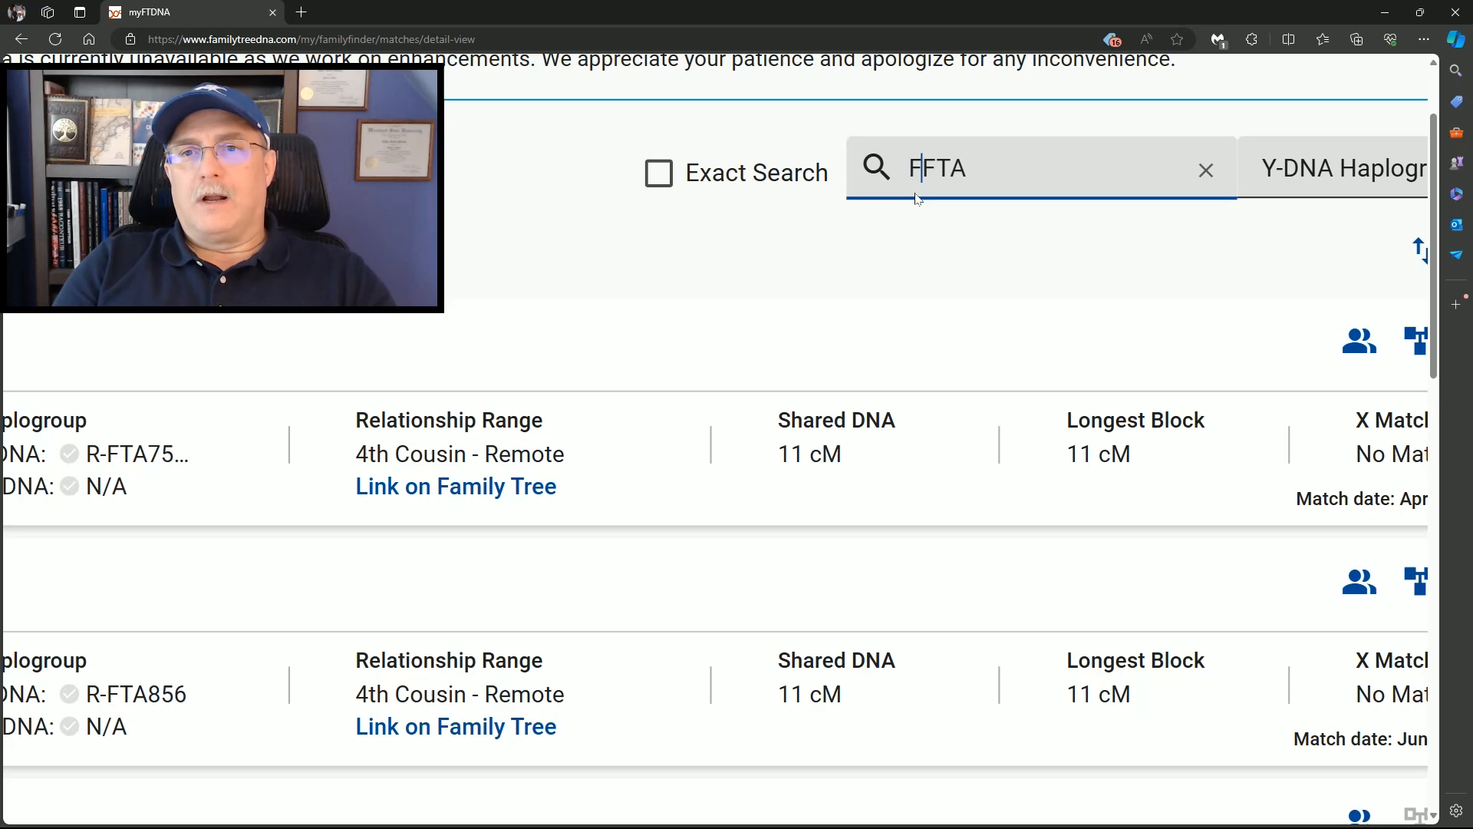
key("Backspace")
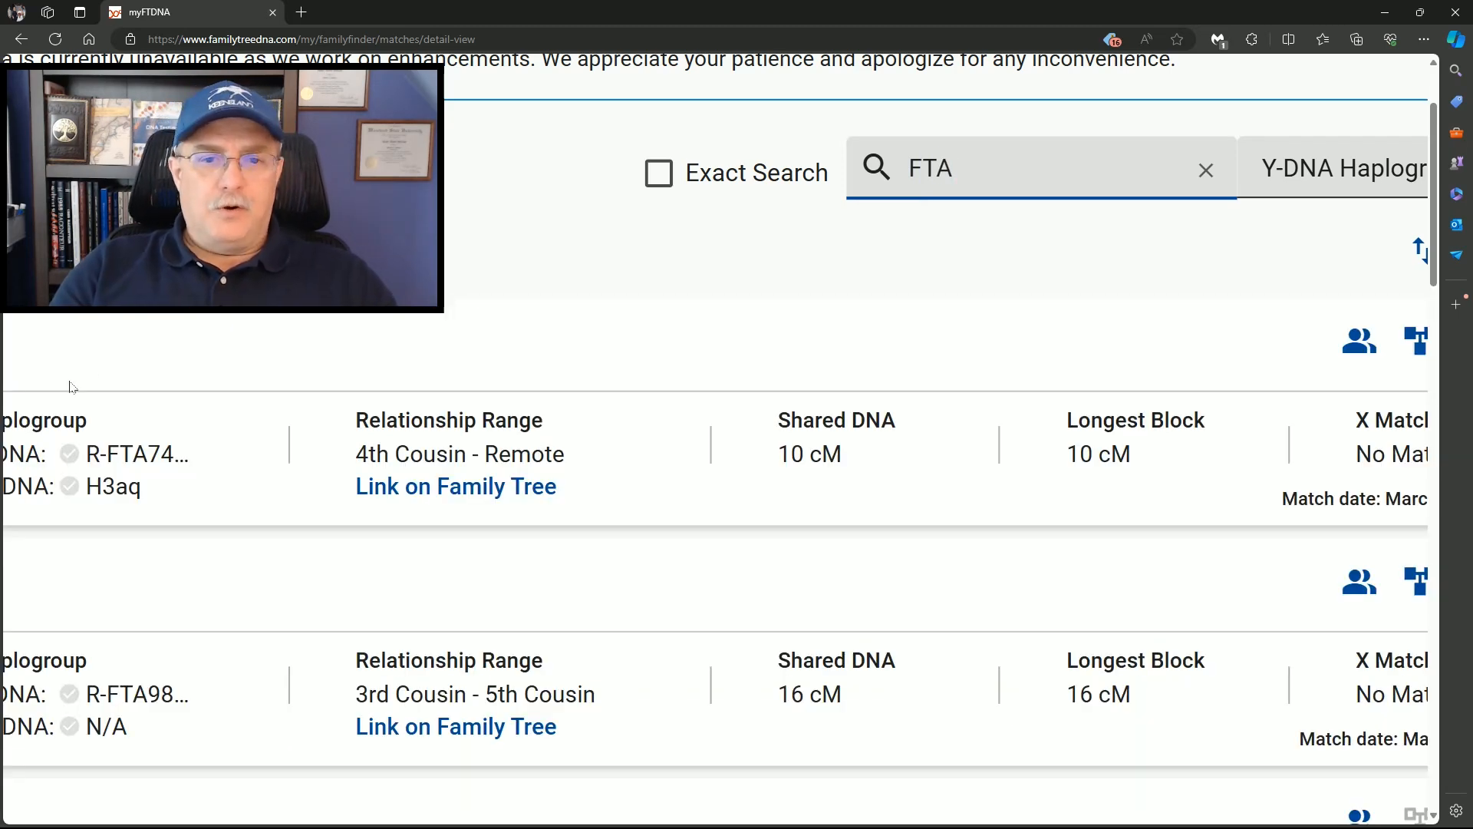
scroll("down", 3)
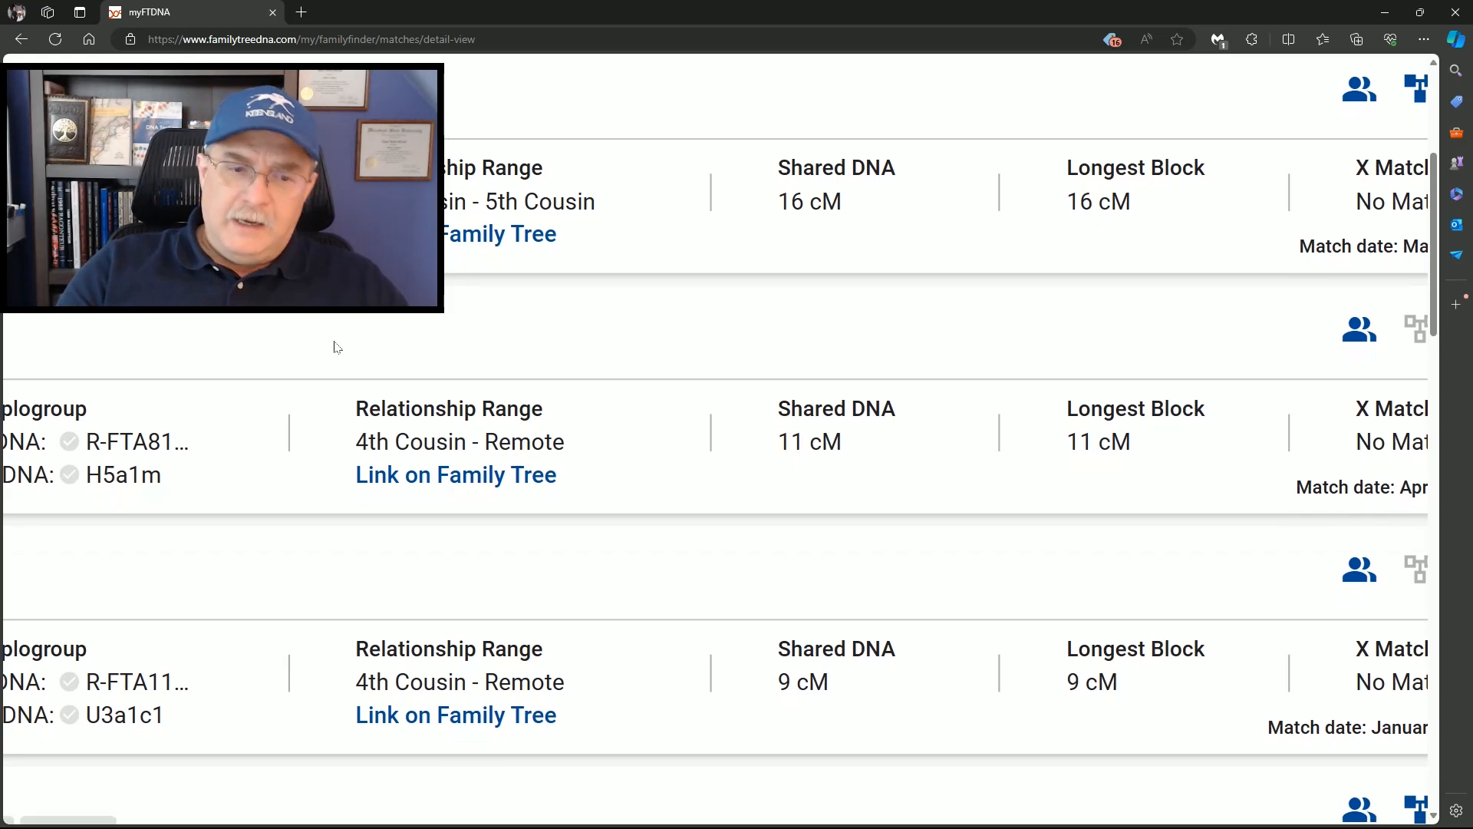
scroll("up", 3)
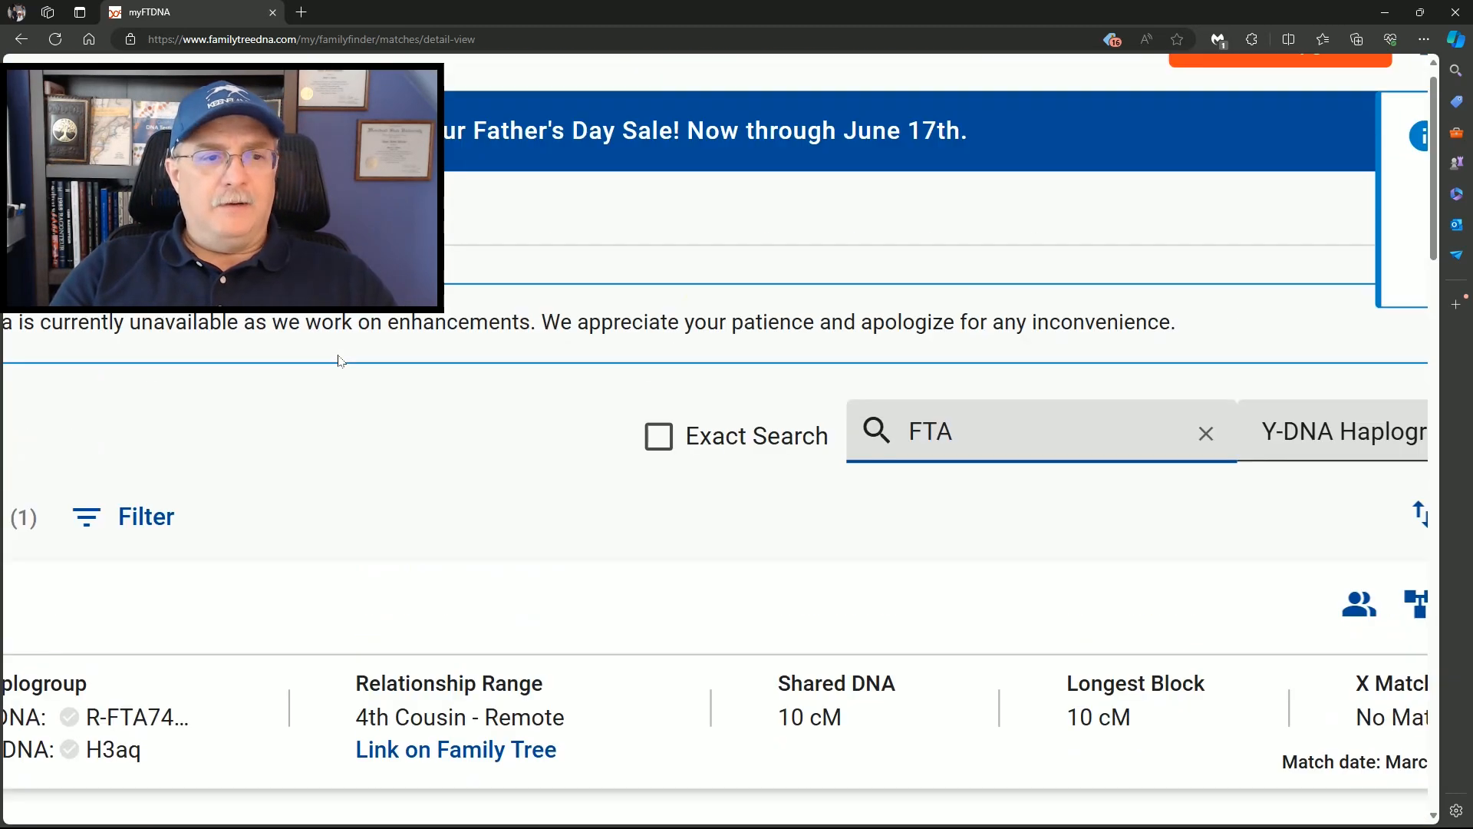
scroll("up", 3)
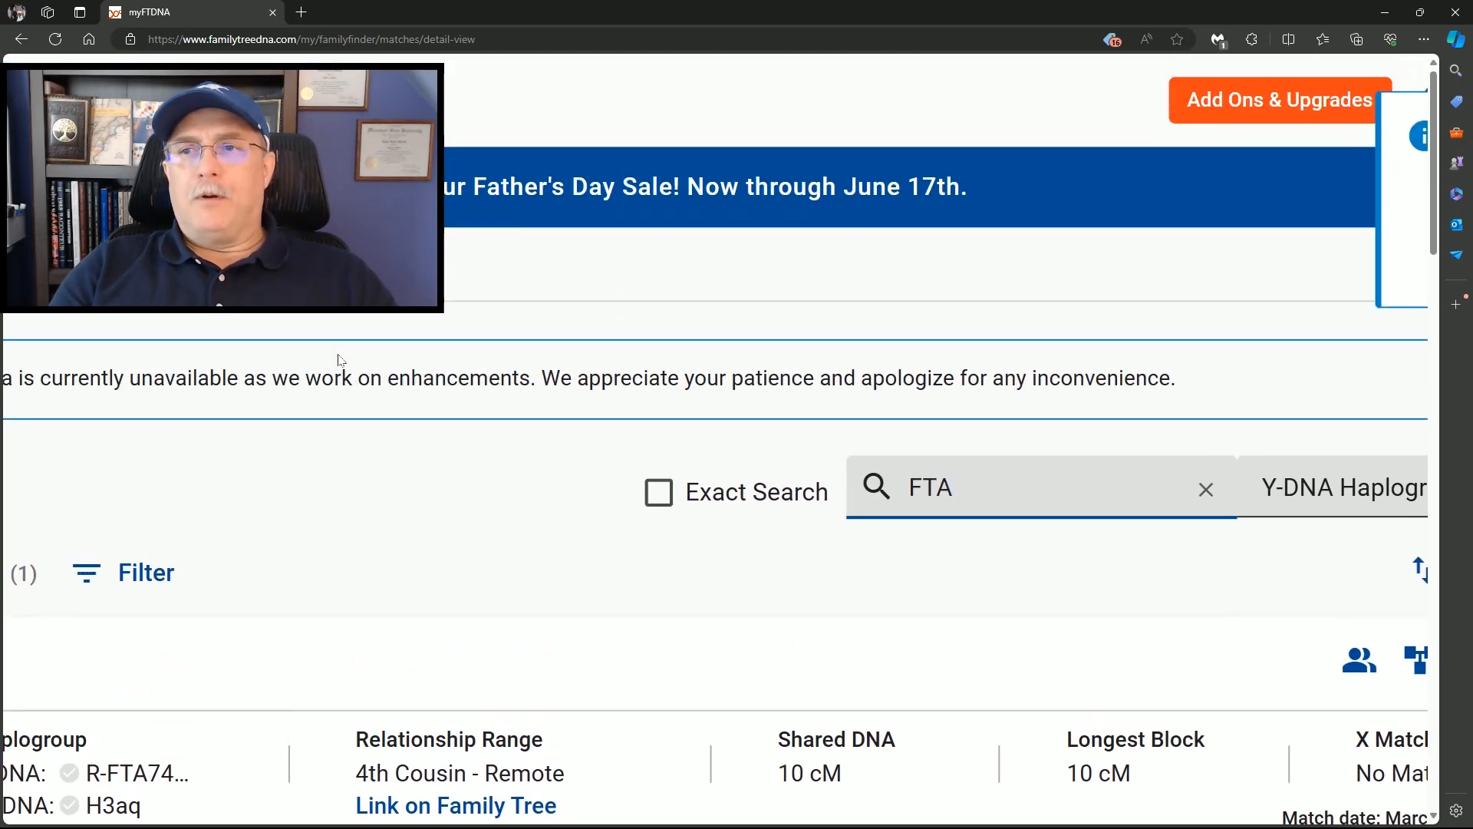
scroll("down", 3)
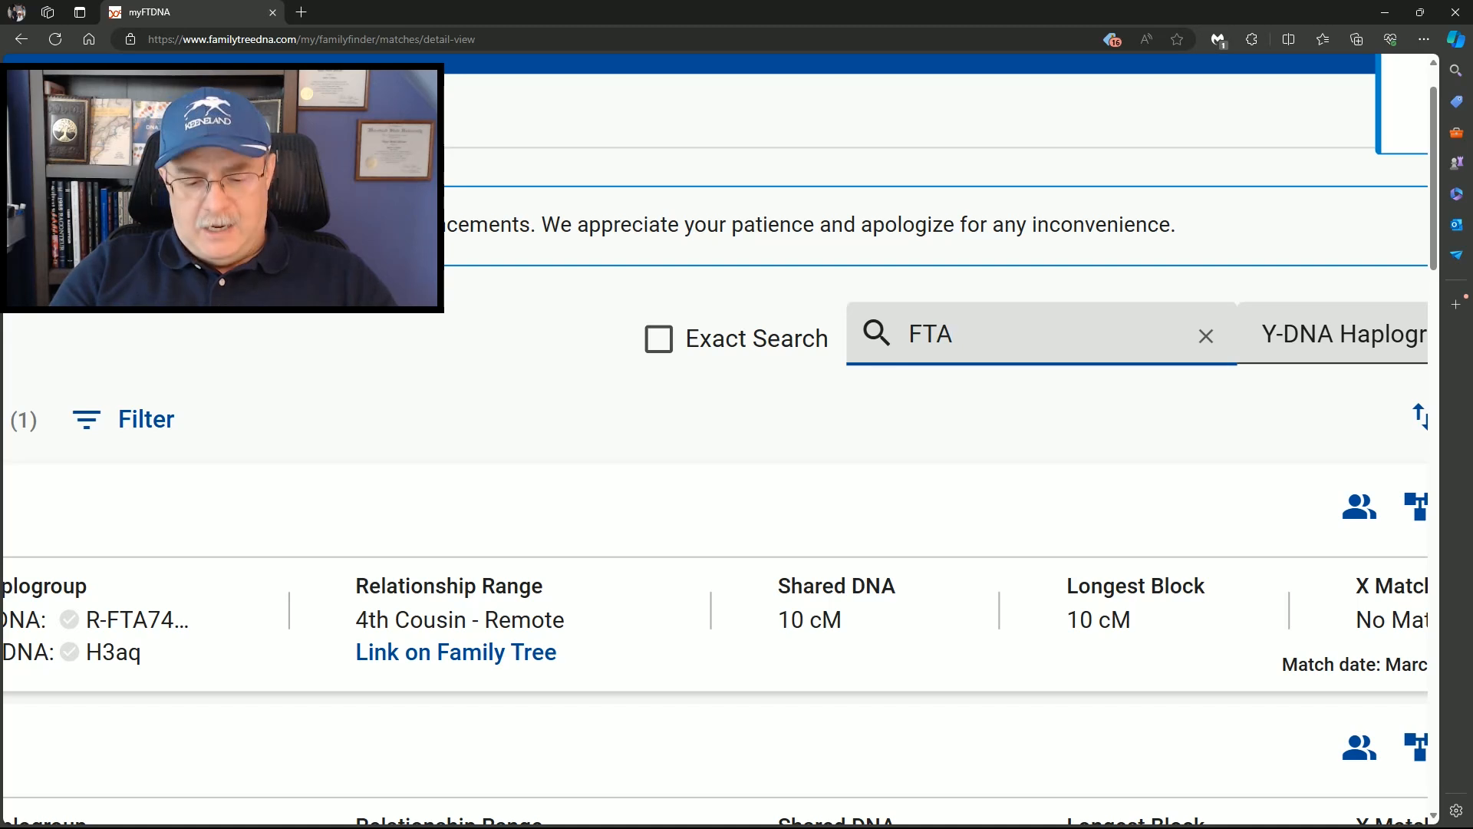
type("47")
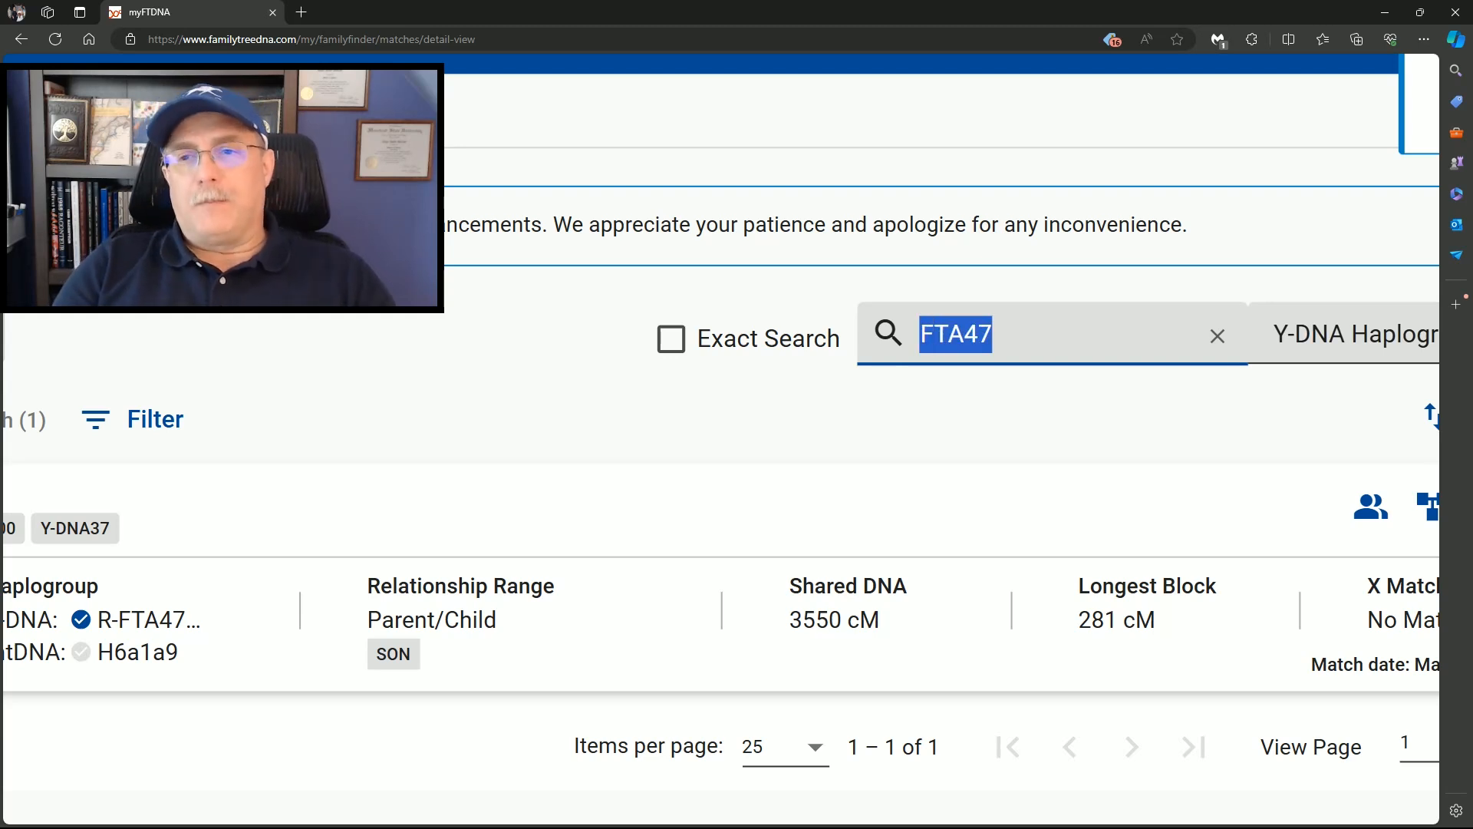
- Search the matches for M269 and scroll through the results
type("M2")
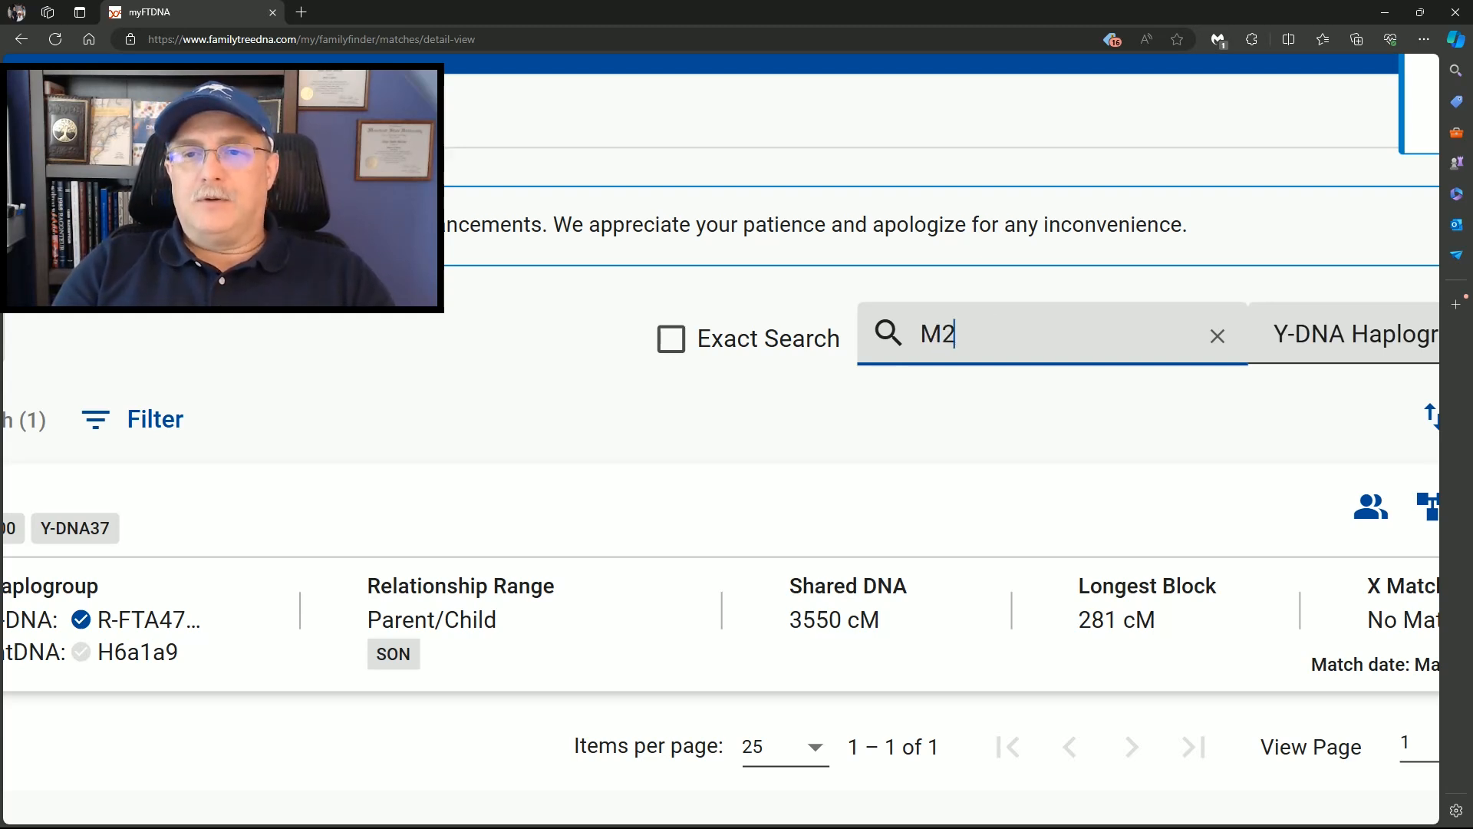
type("69")
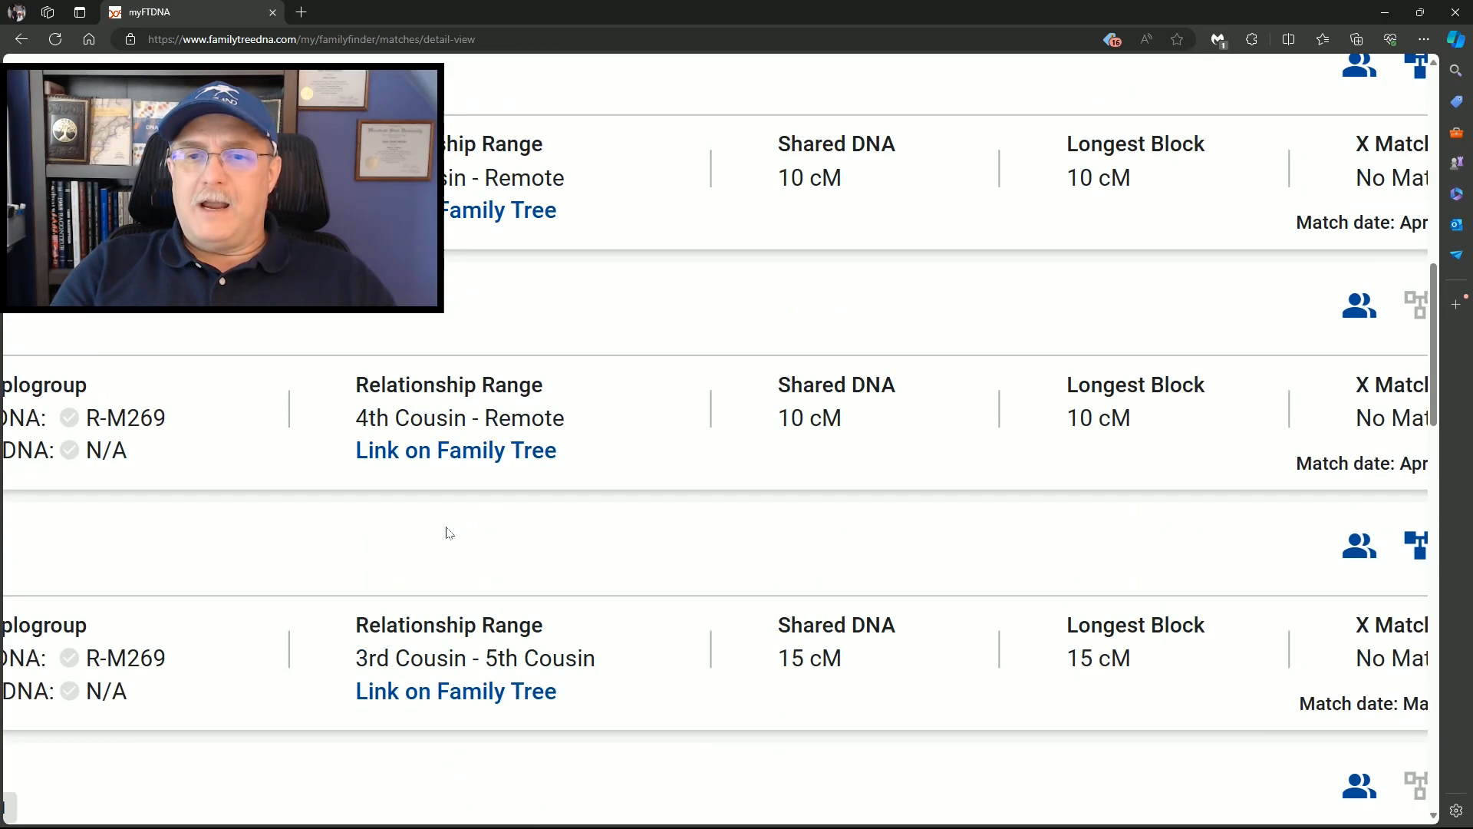
scroll("down", 3)
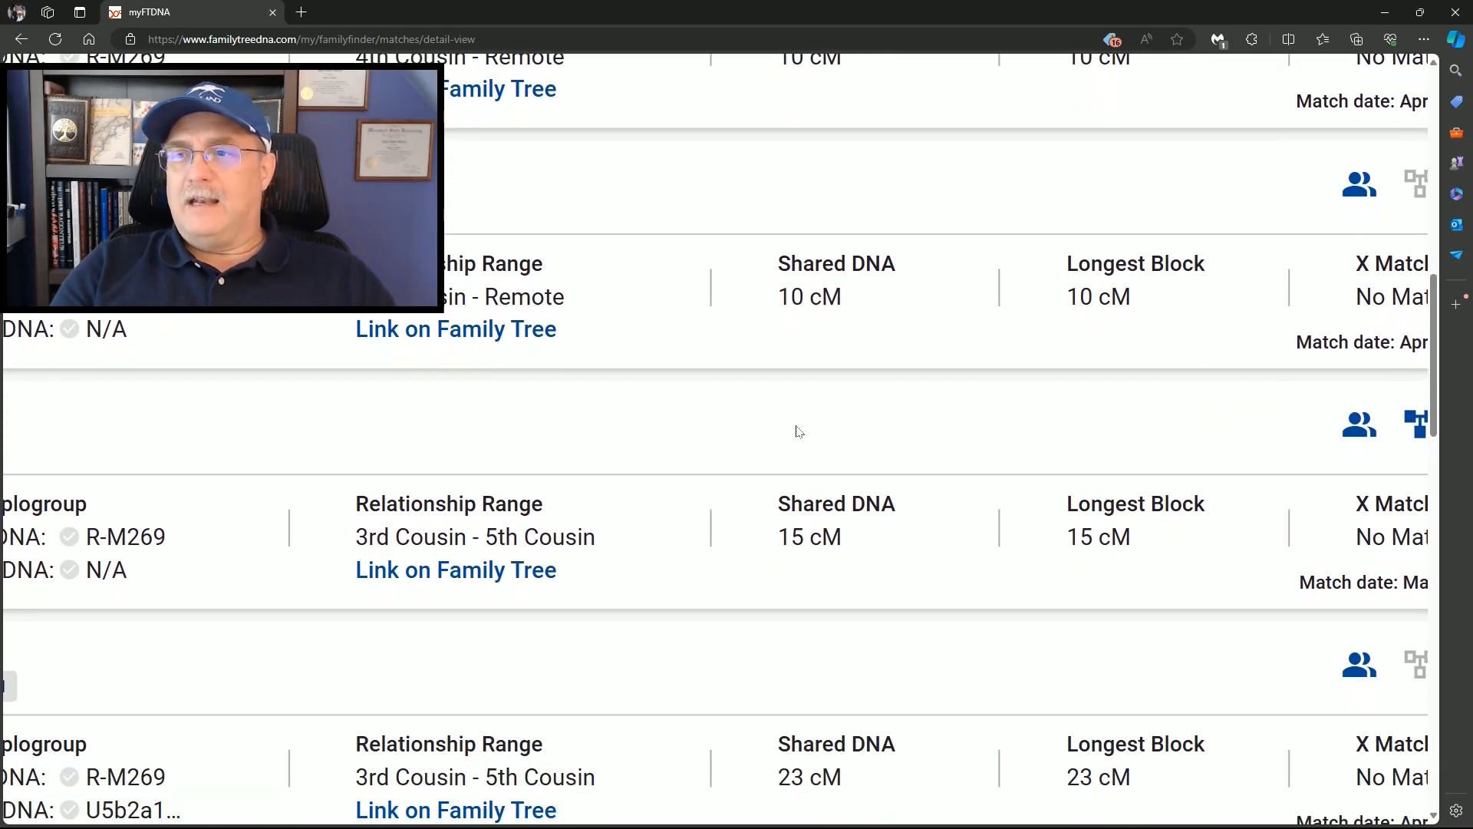
scroll("down", 3)
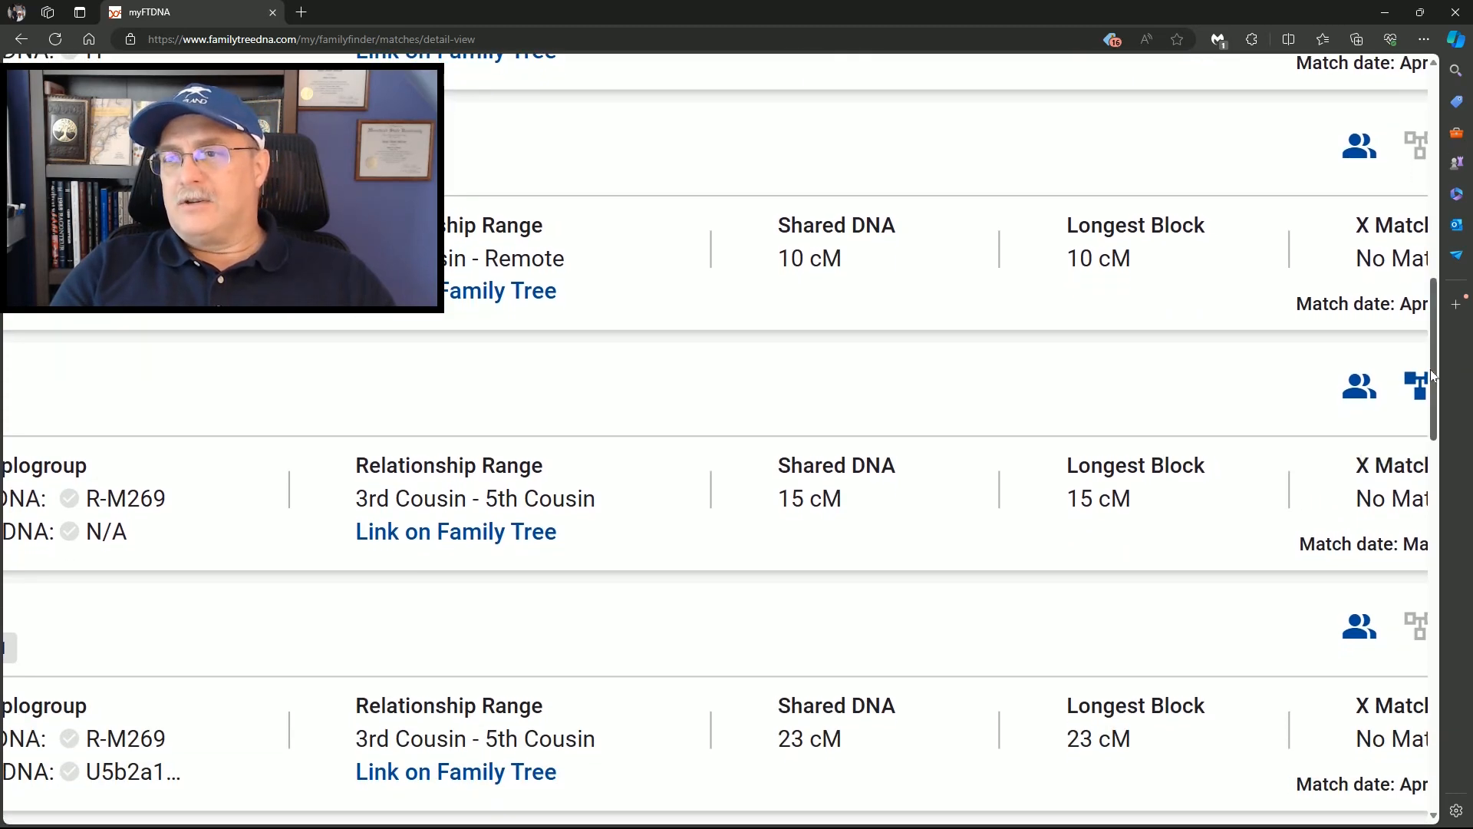
scroll("down", 3)
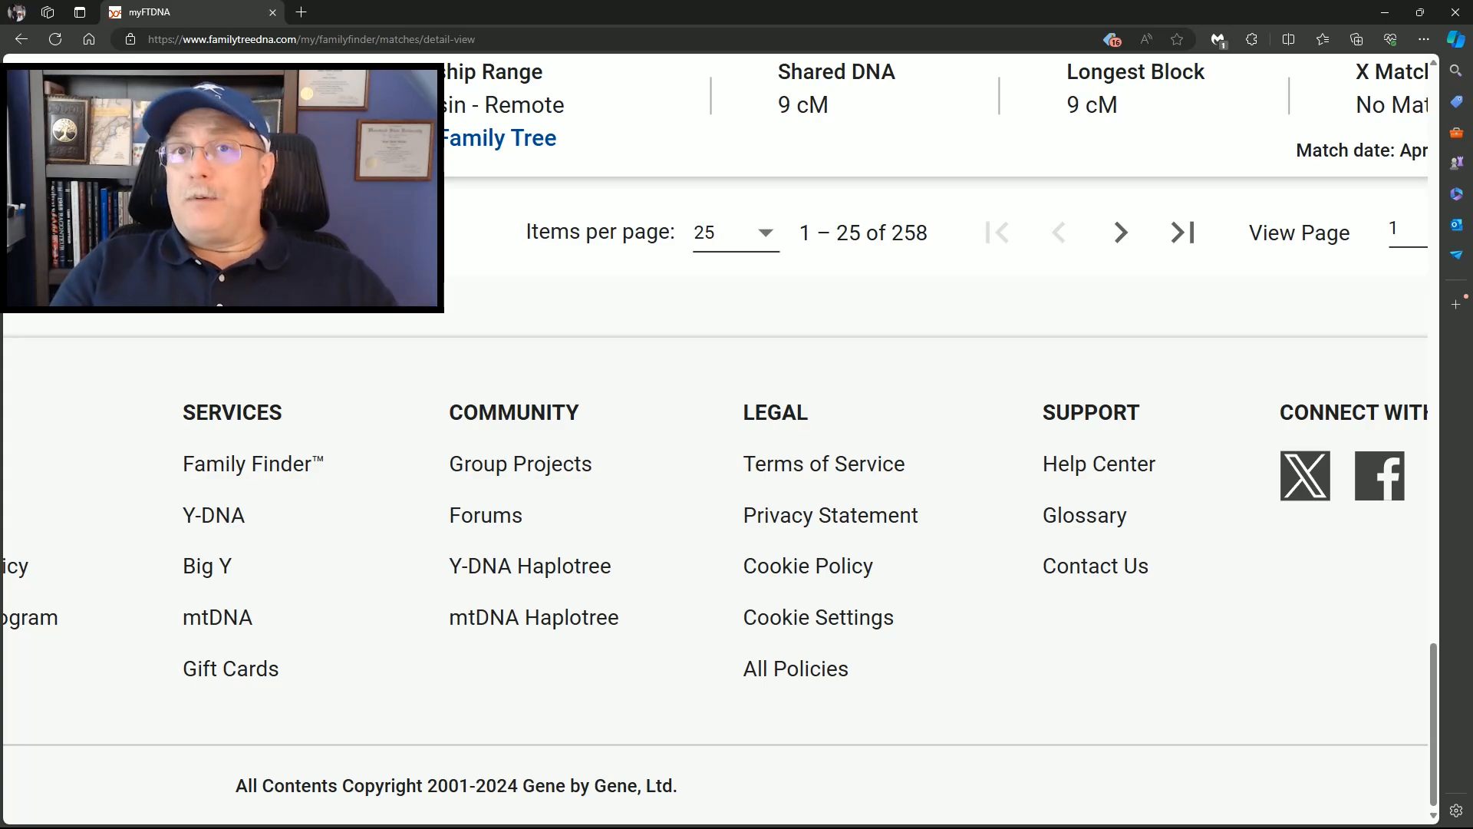
scroll("up", 3)
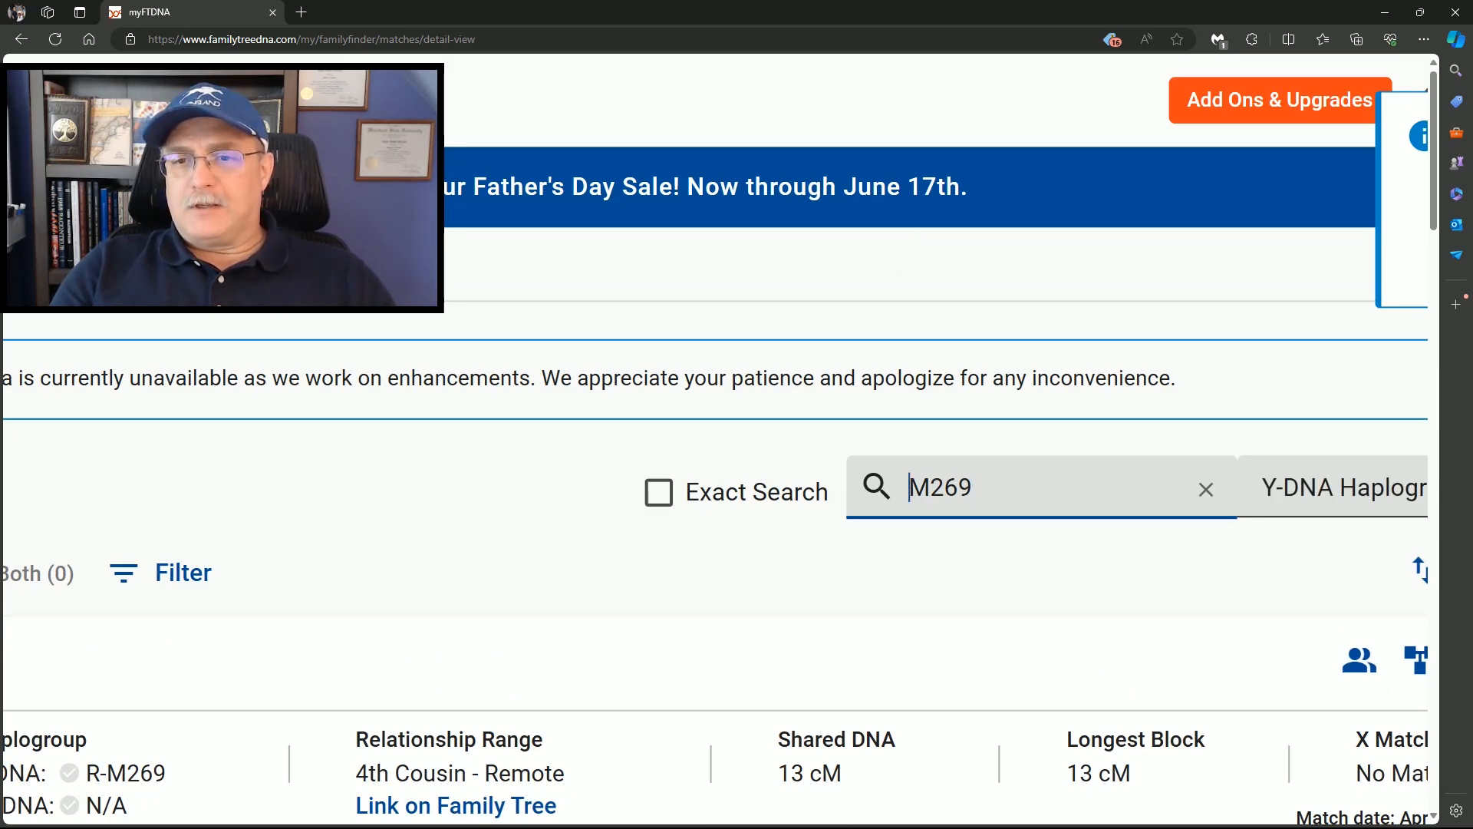
- Prefix the term to R-M269, listing 258 mostly distant matches, and review them
type("R-")
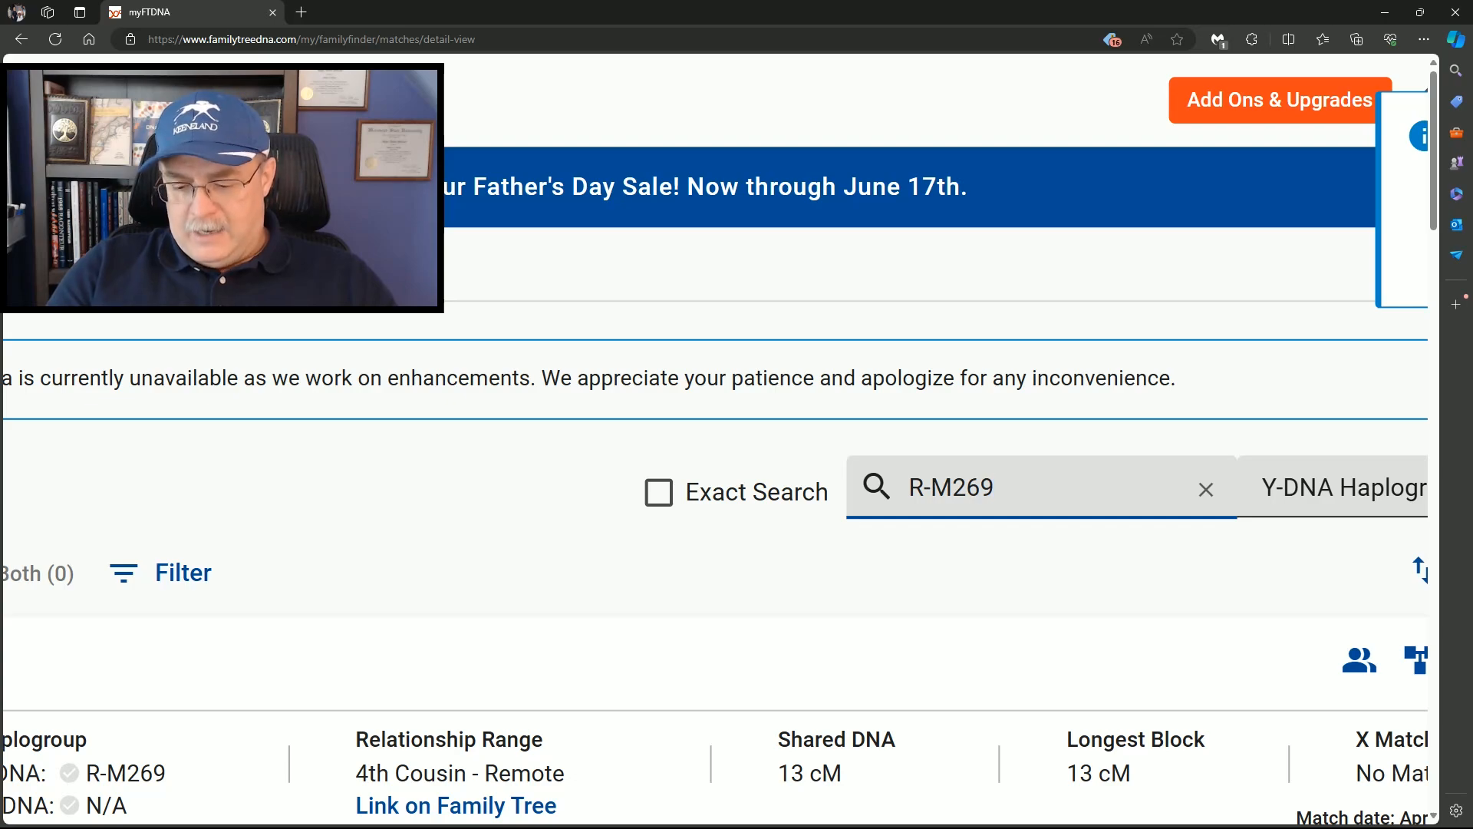
scroll("down", 3)
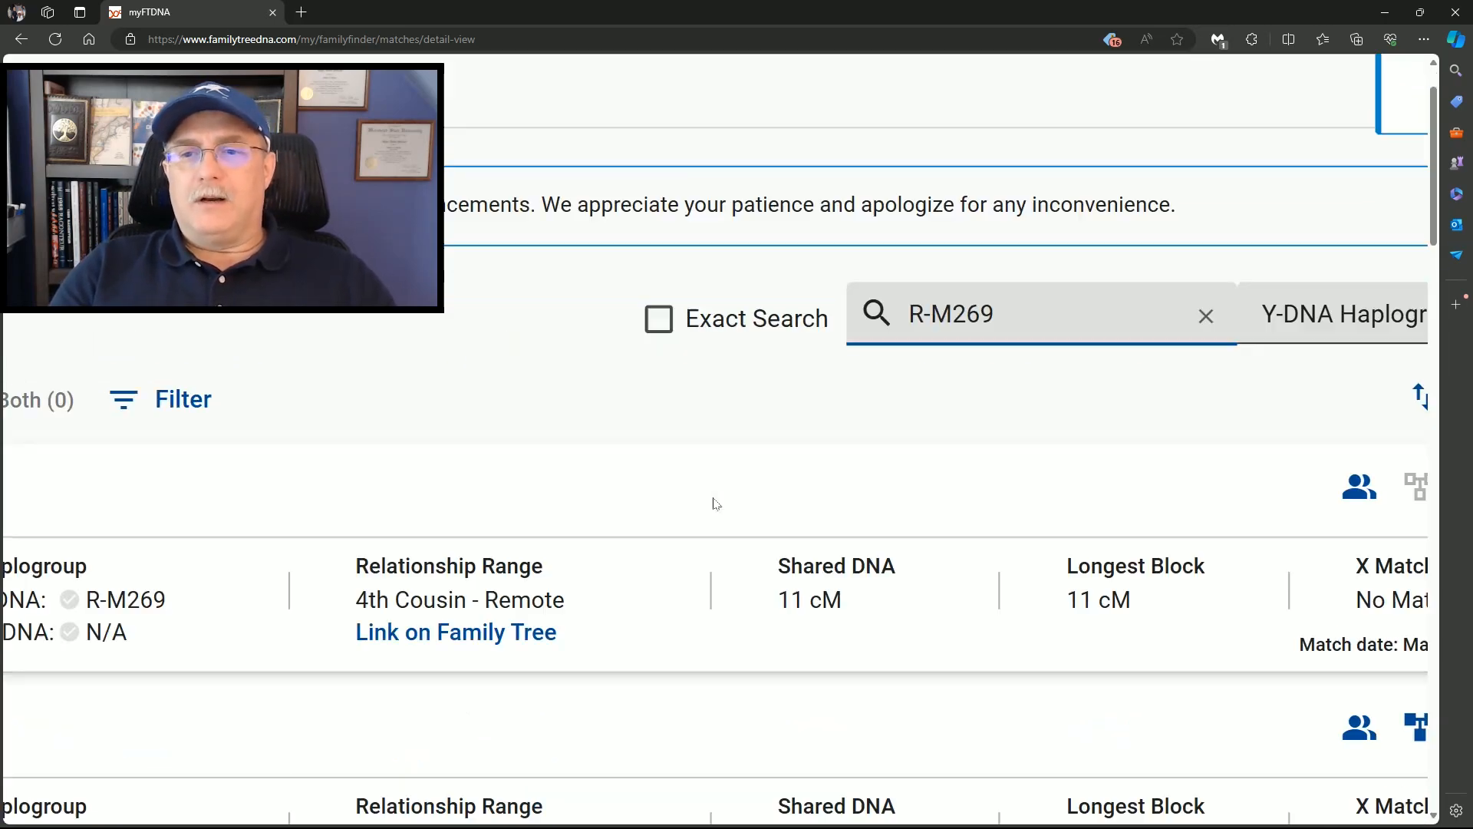
scroll("down", 3)
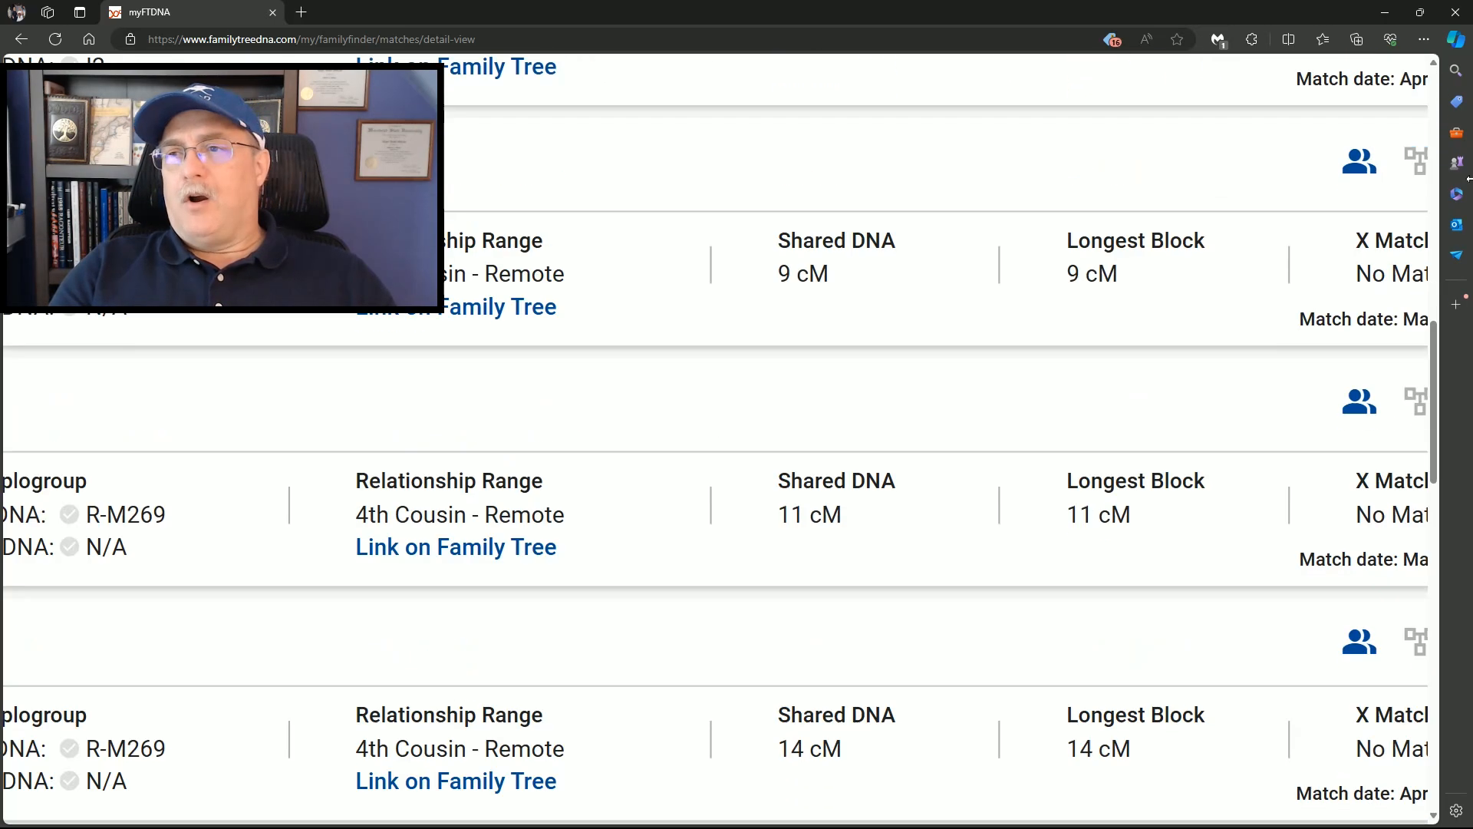
scroll("down", 3)
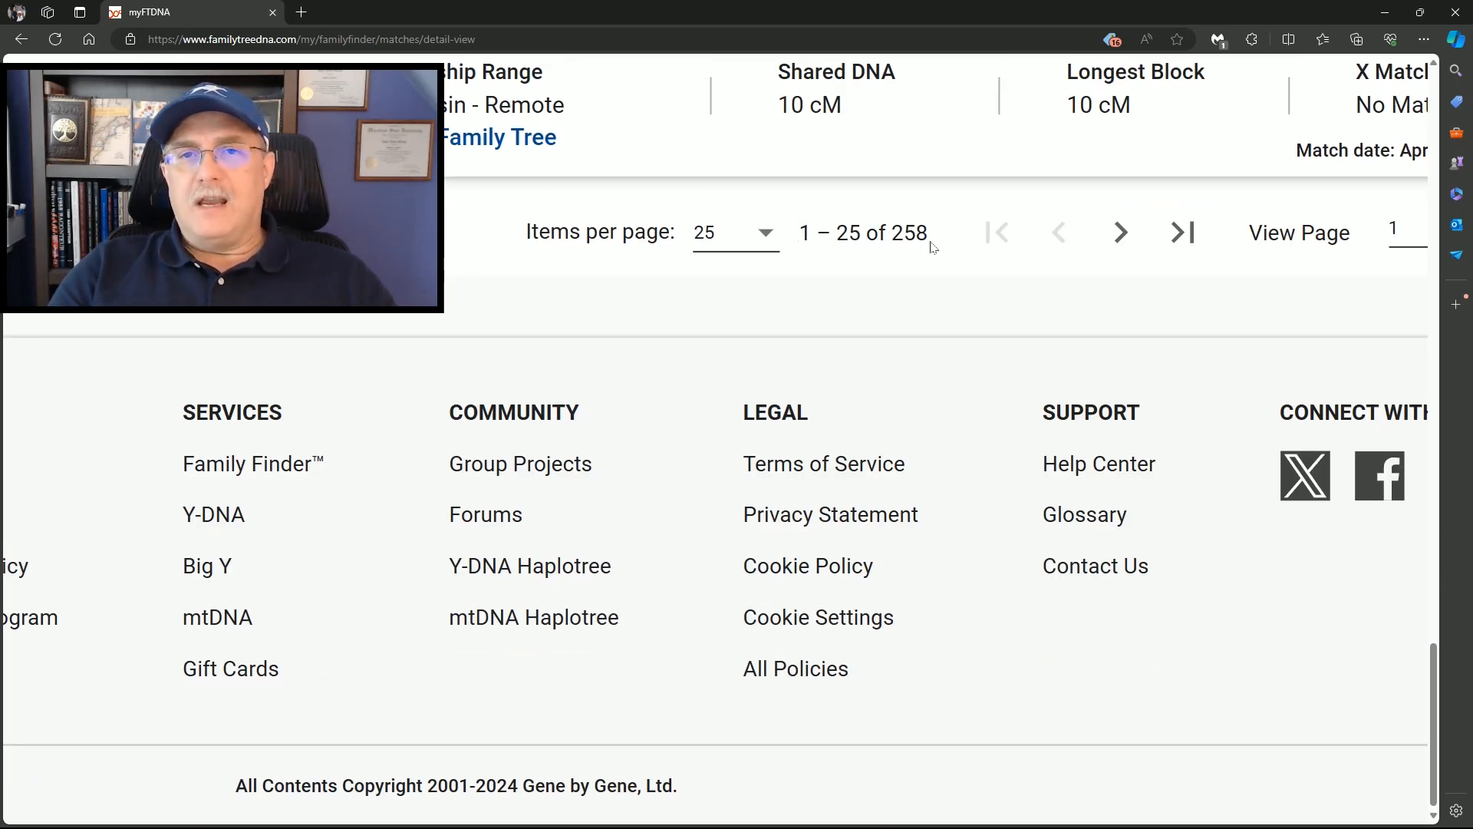
scroll("up", 3)
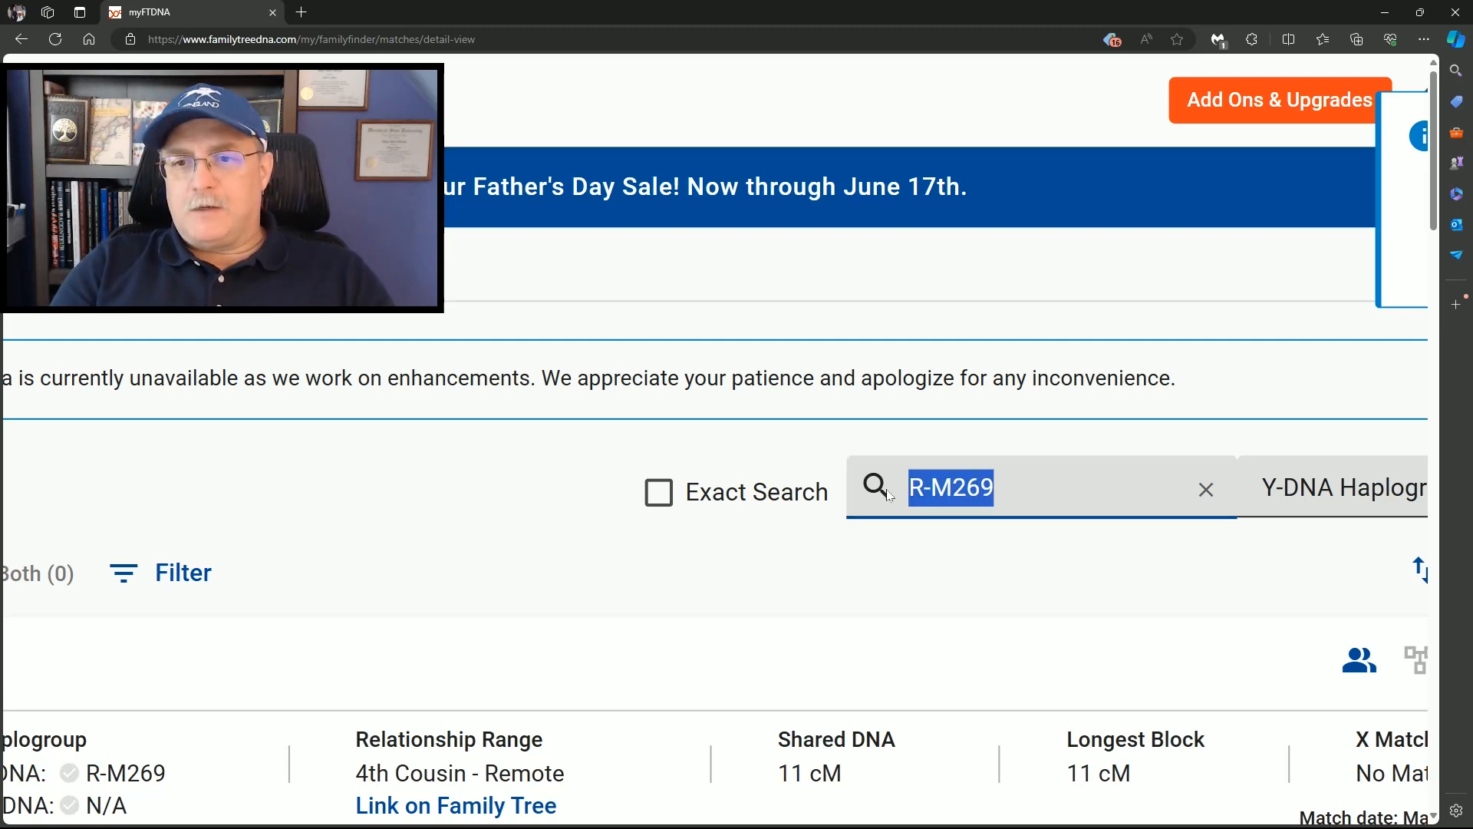
- Search A1706, then edit it to A1720; both return no search results
type("A1")
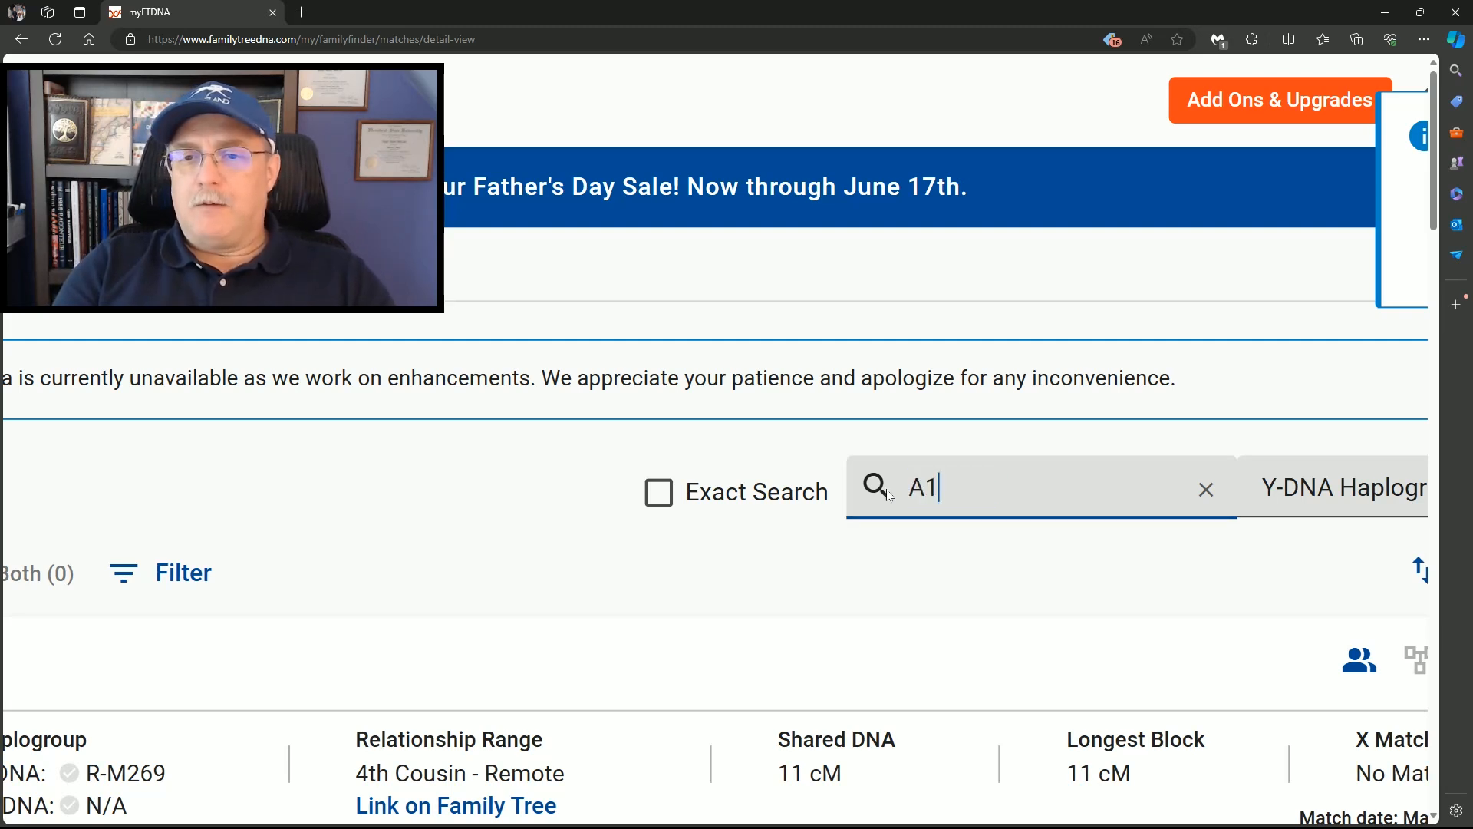
type("706")
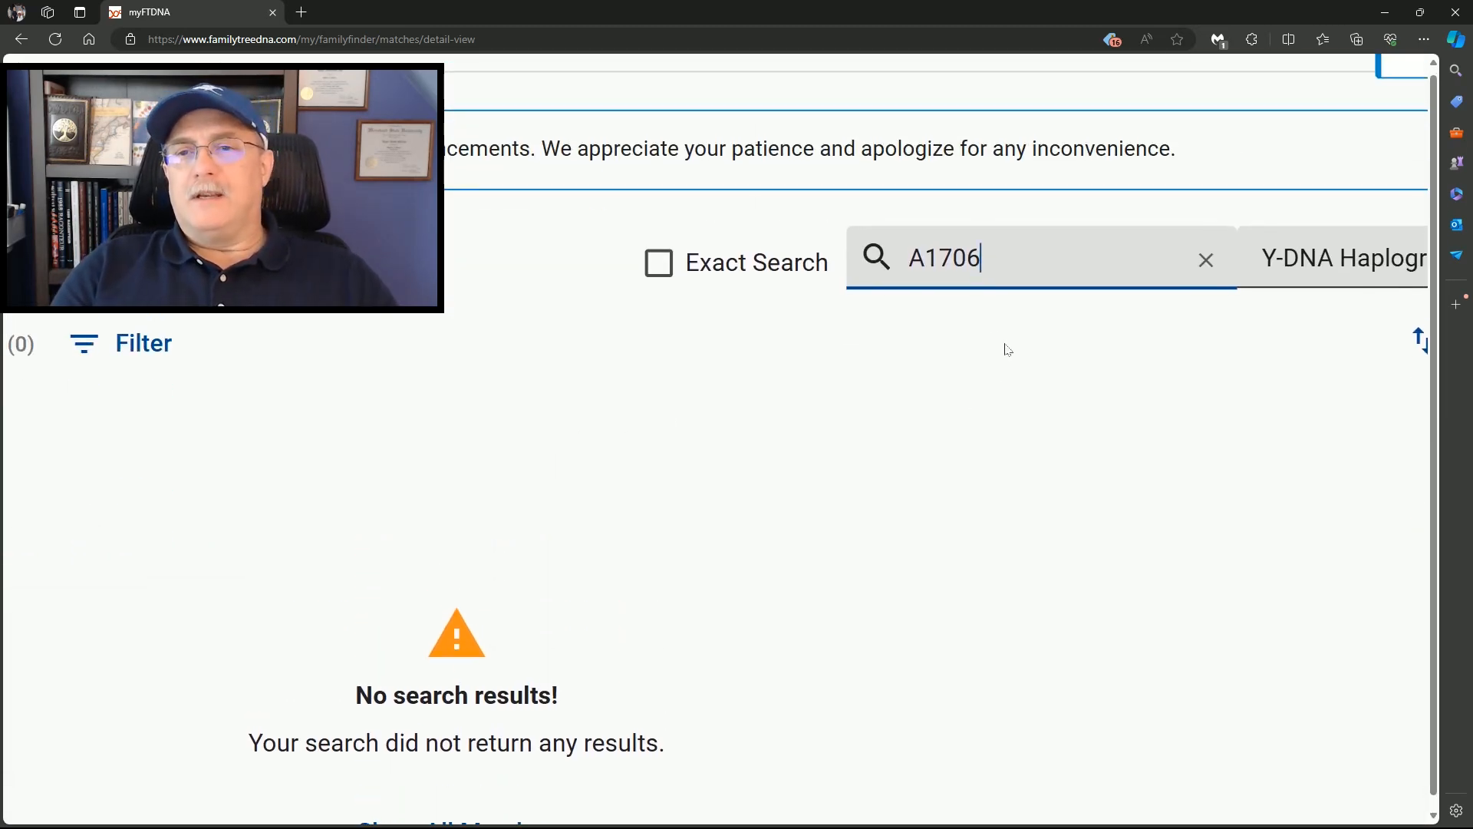
key("Backspace")
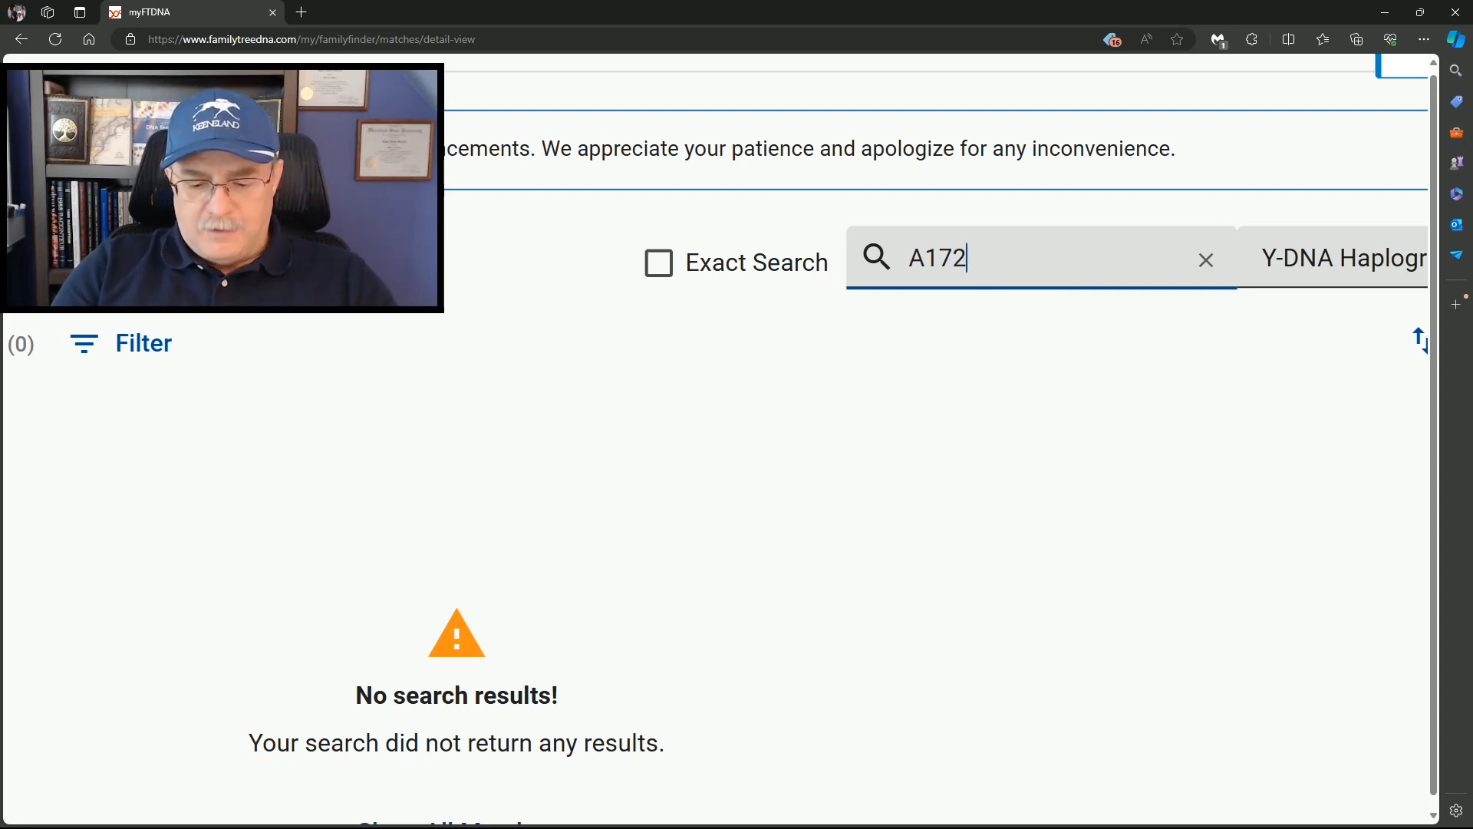
type("0")
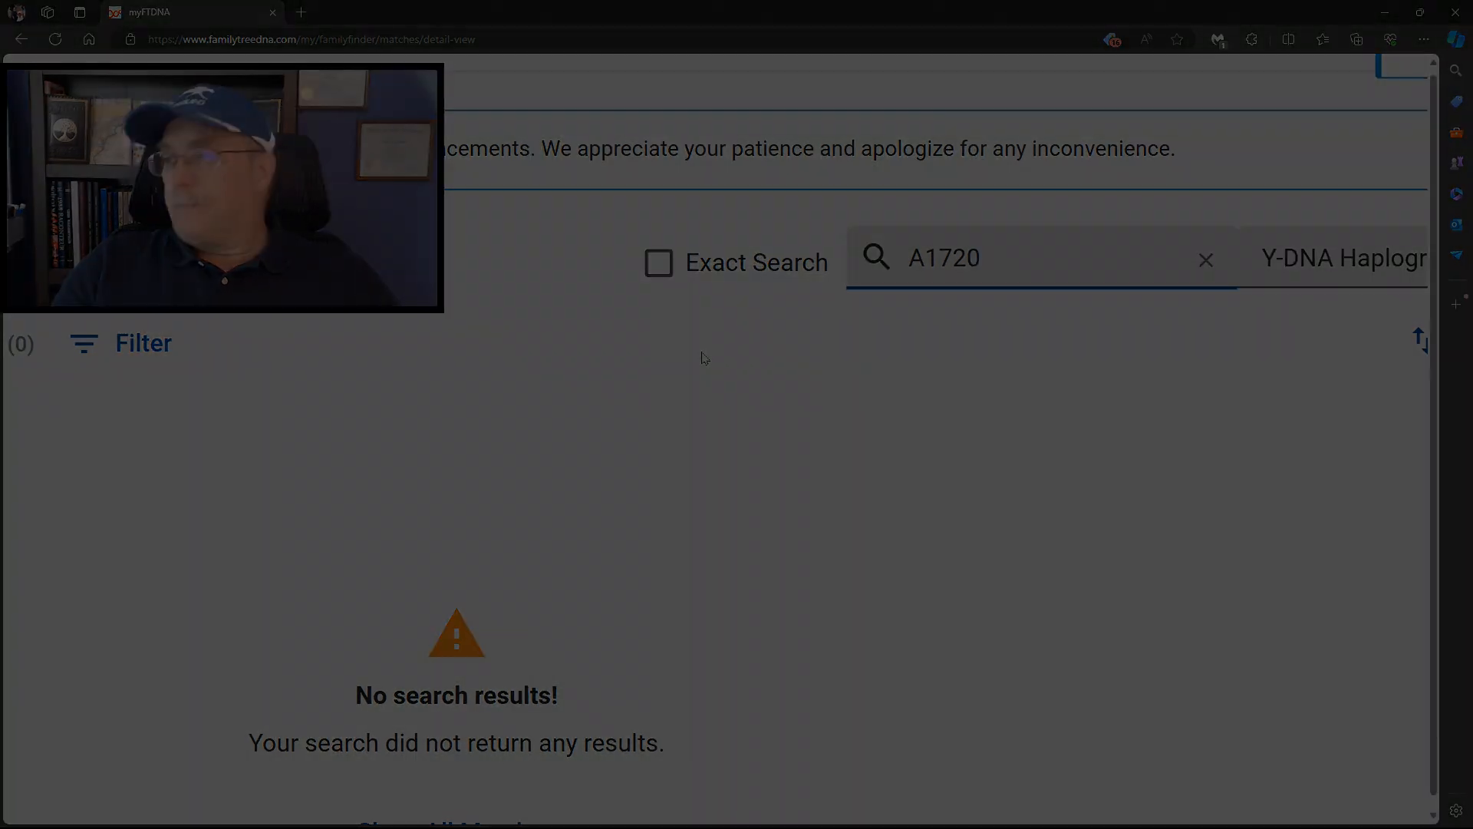
- Clear the haplogroup search so the full unfiltered matches list shows, ready for a new term
left_click(1206, 259)
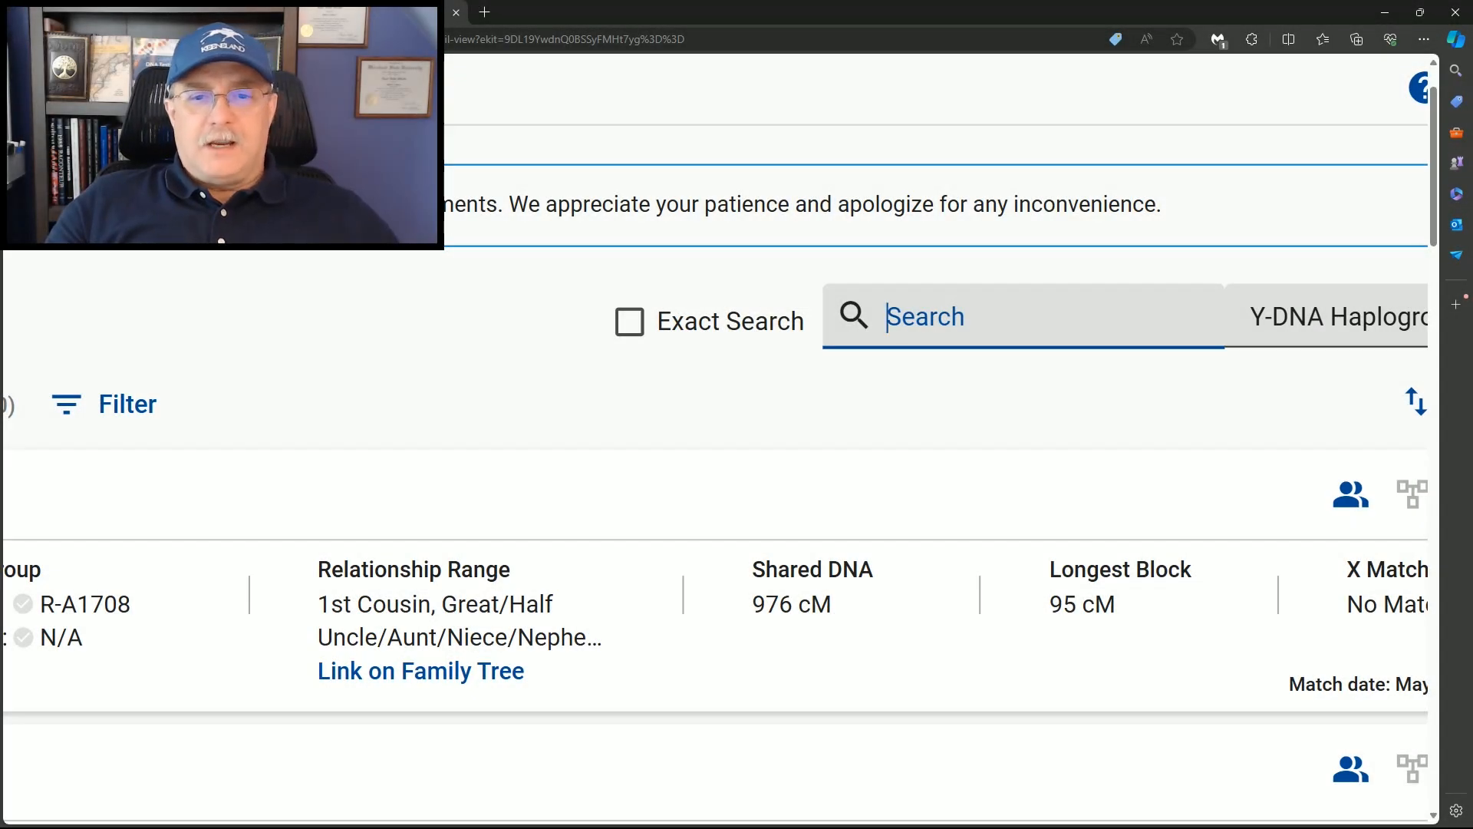
scroll("down", 3)
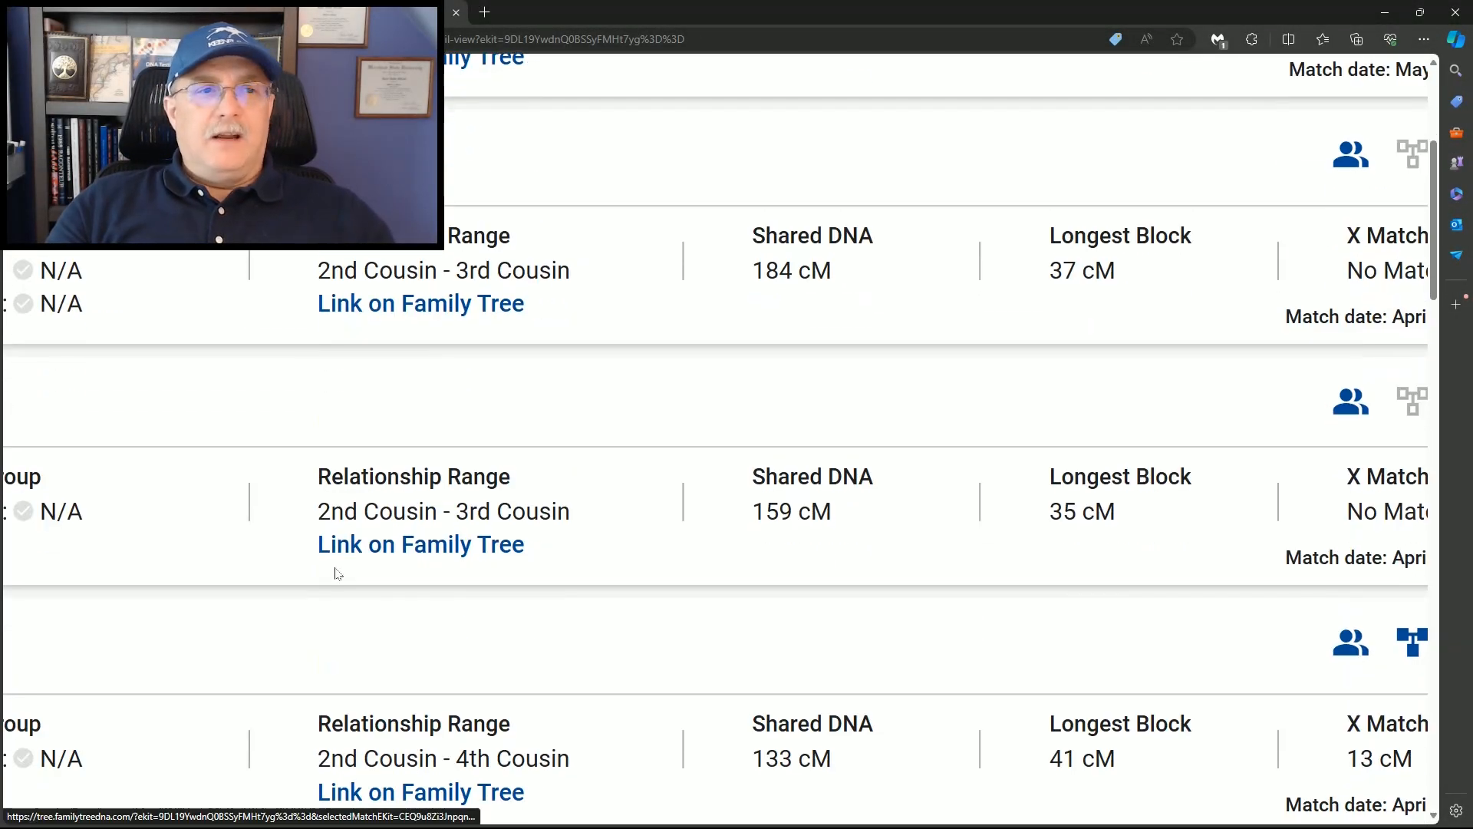
scroll("up", 3)
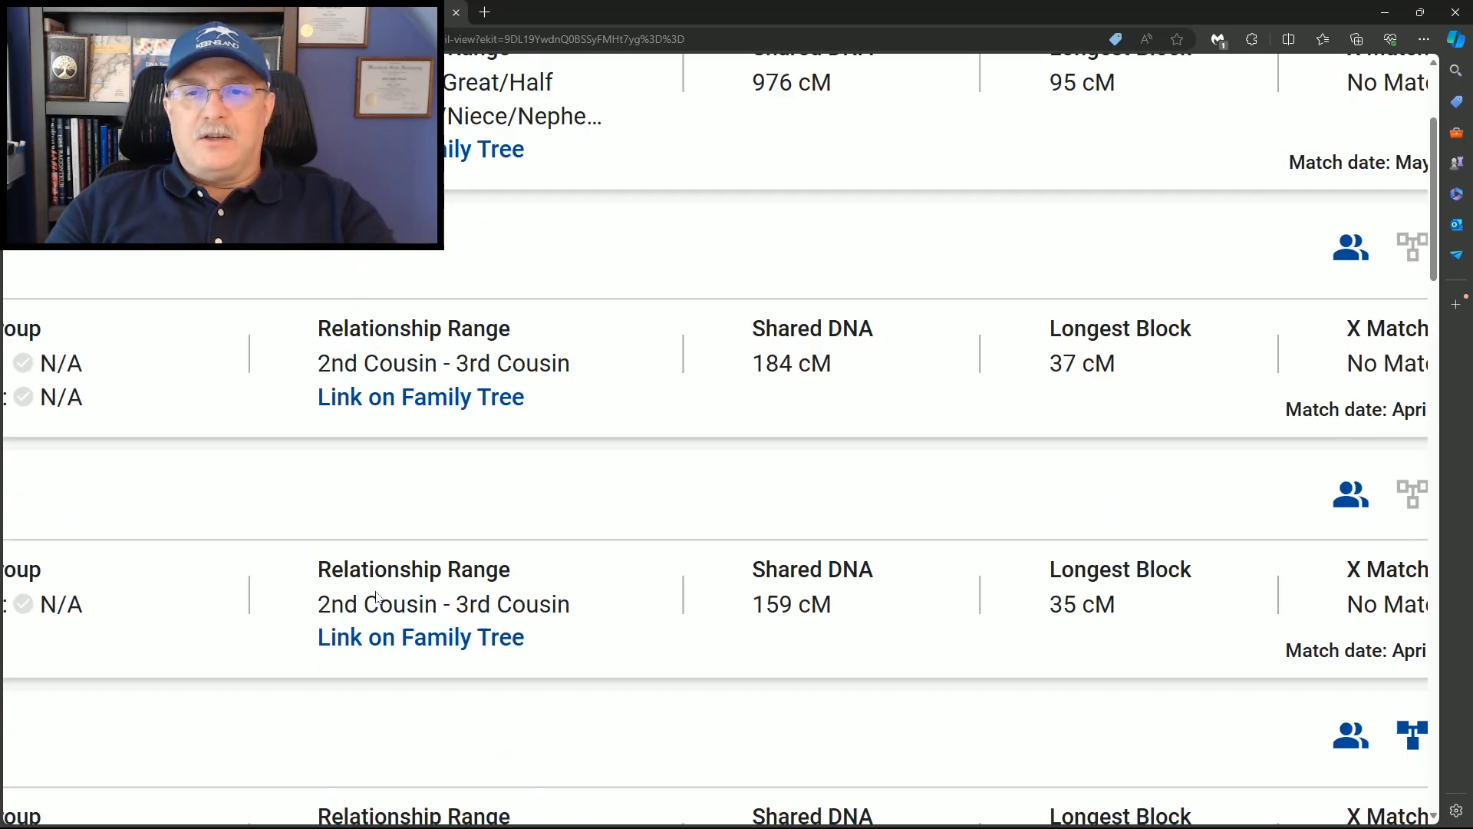
scroll("up", 3)
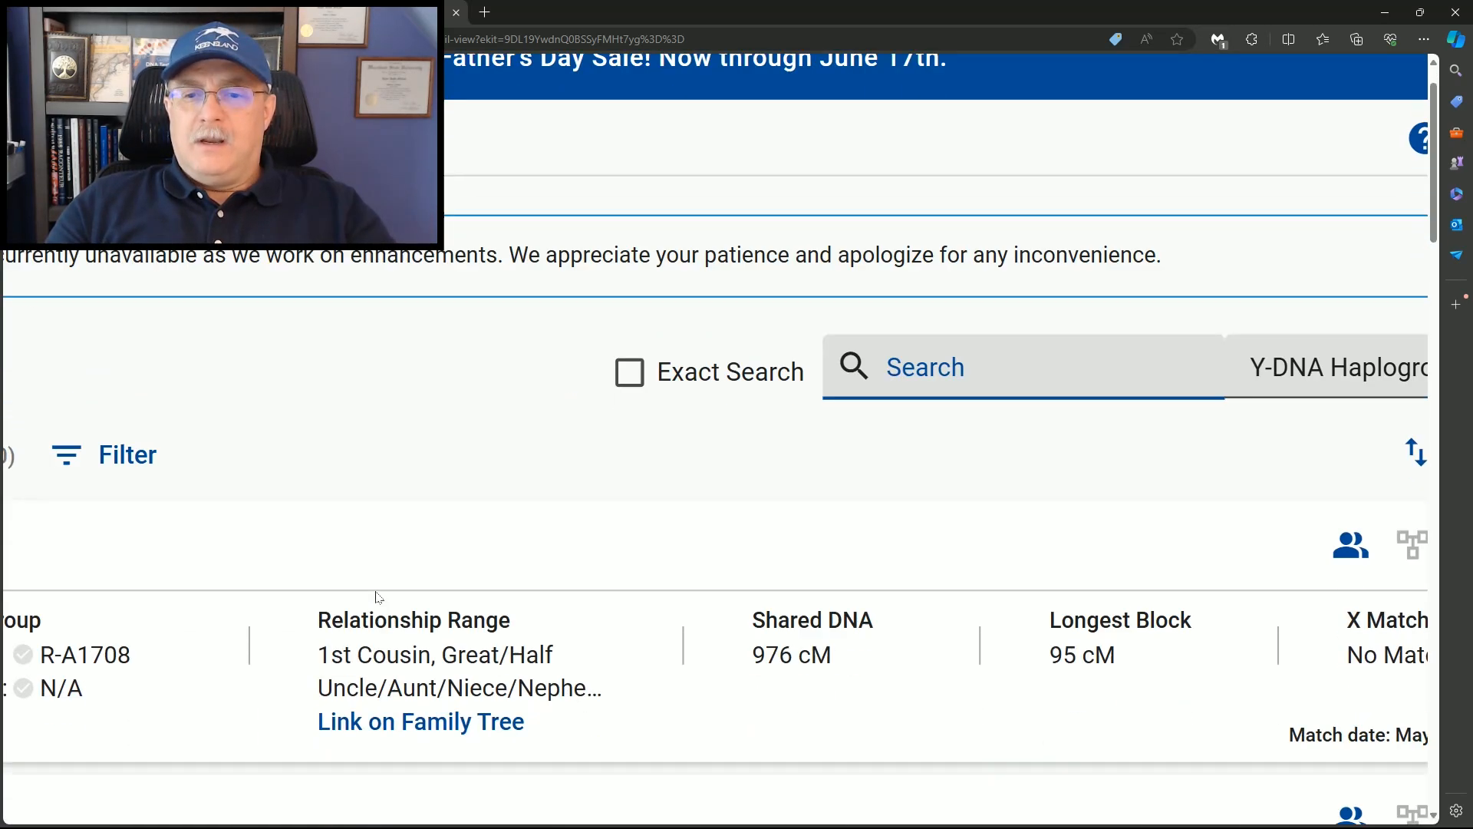
scroll("up", 3)
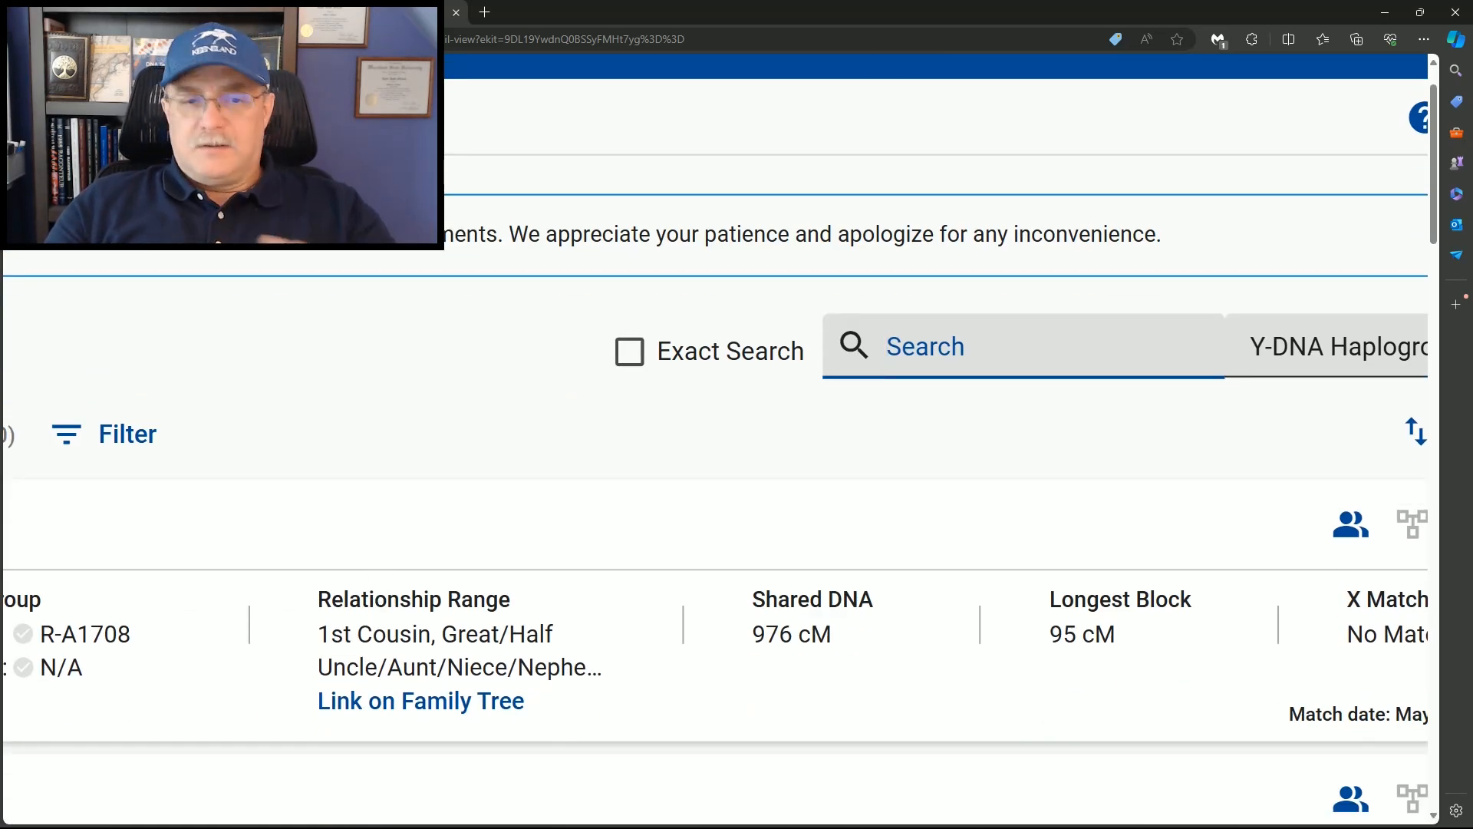
mouse_move(434, 650)
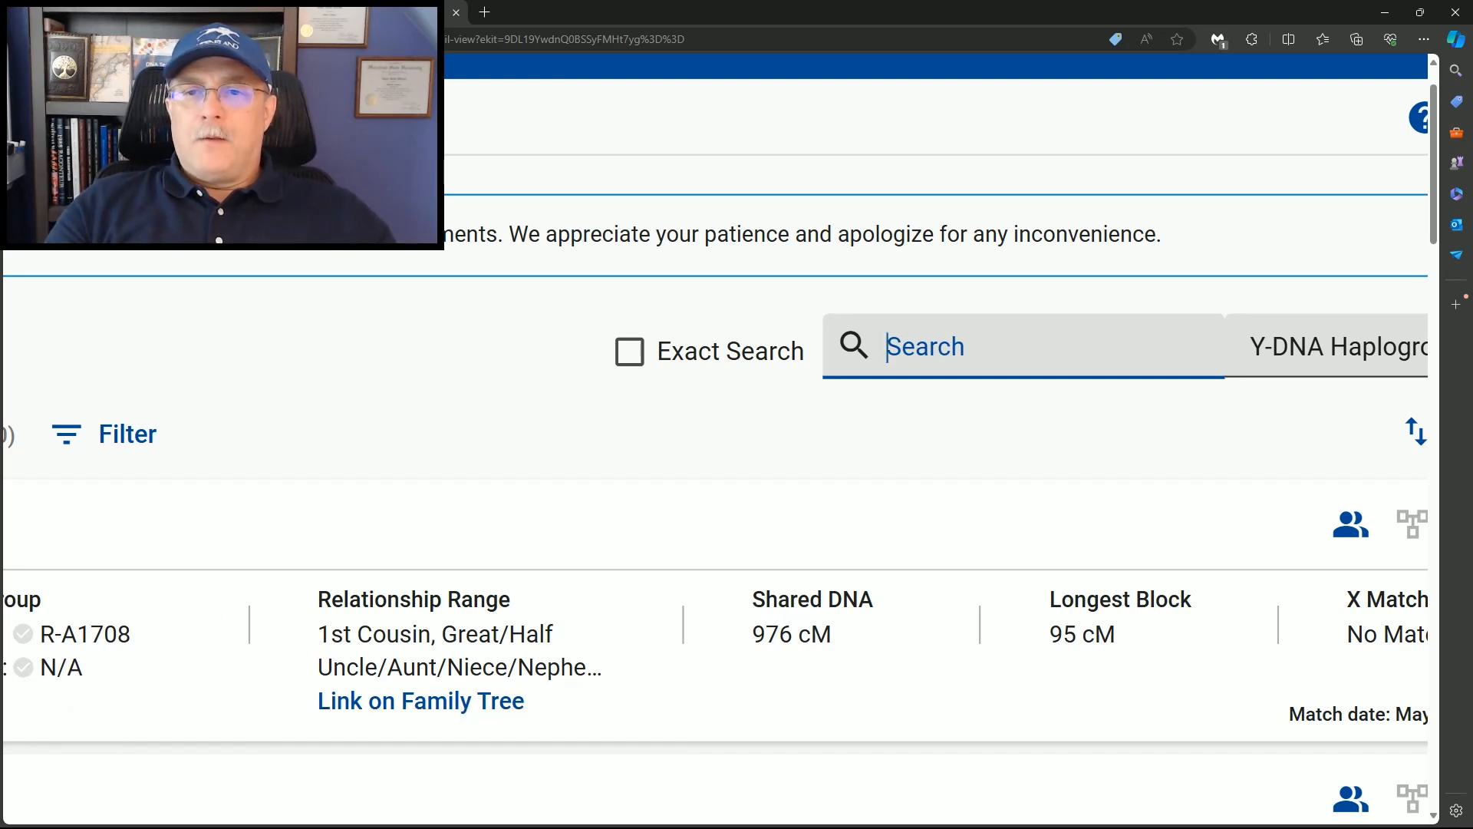
left_click(1024, 346)
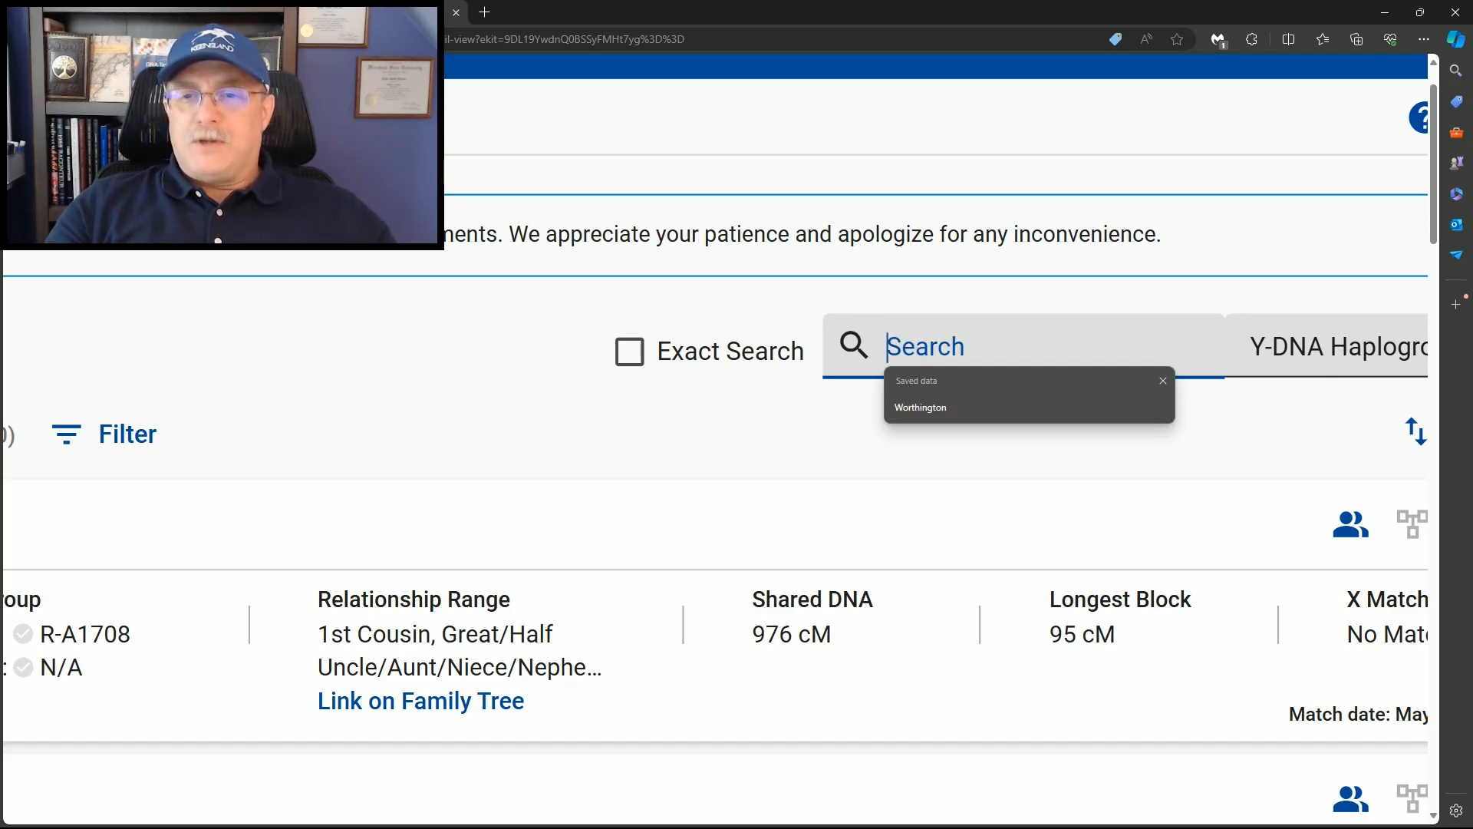
- Search the matches for A170, listing the R-A1706 and R-A1708 cousins
type("A")
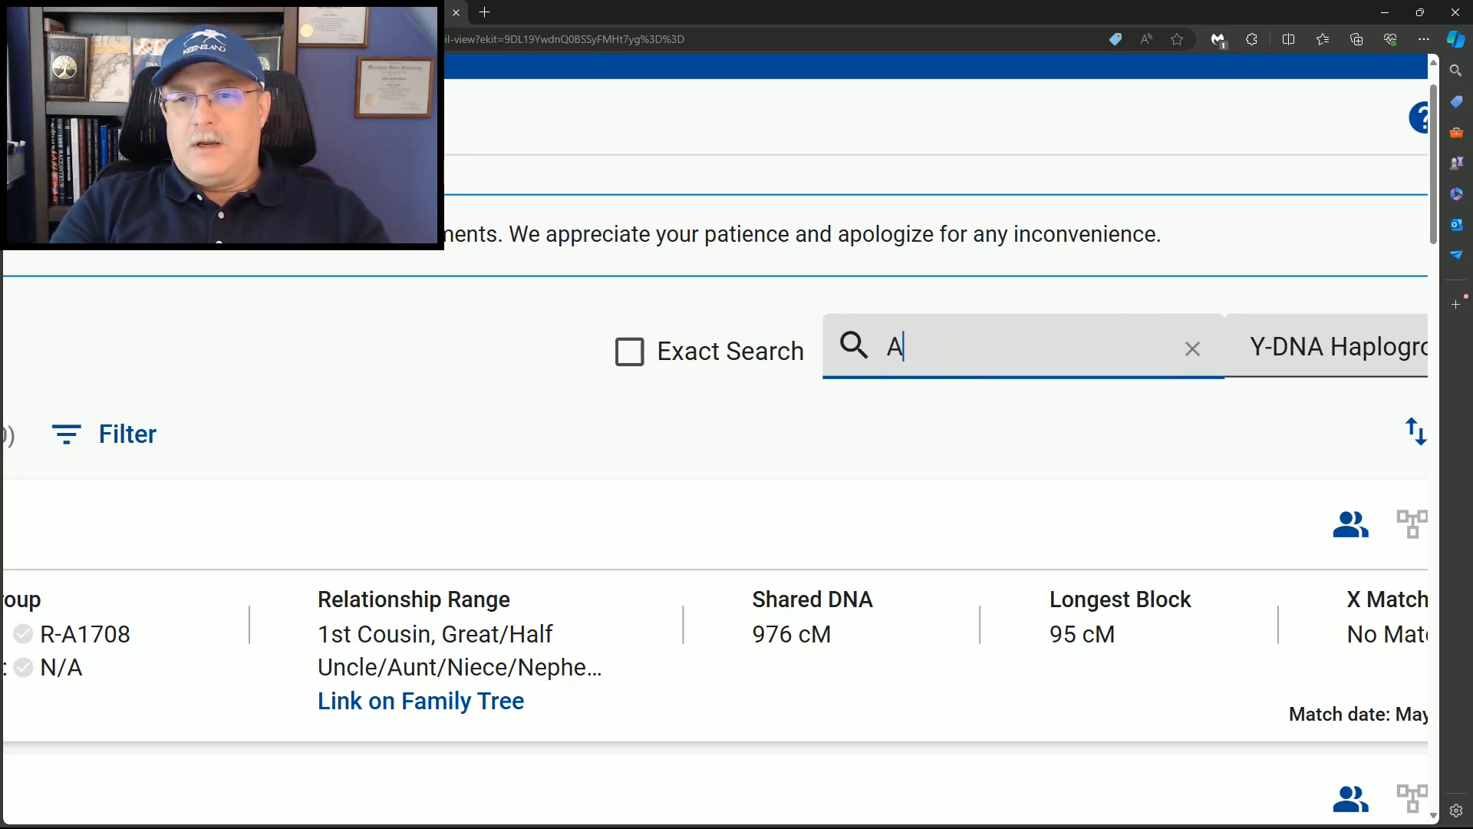
type("17")
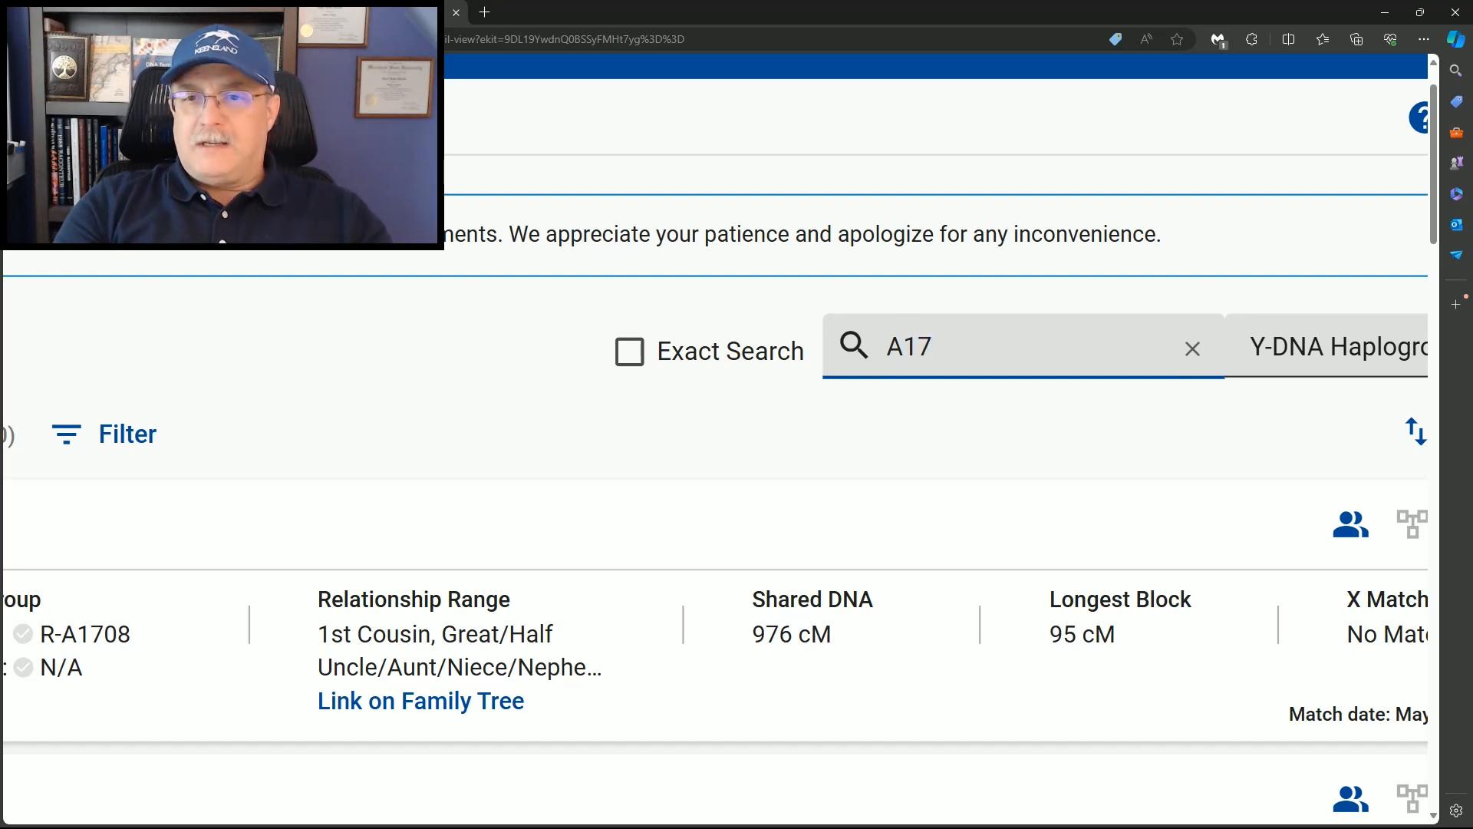
type("0")
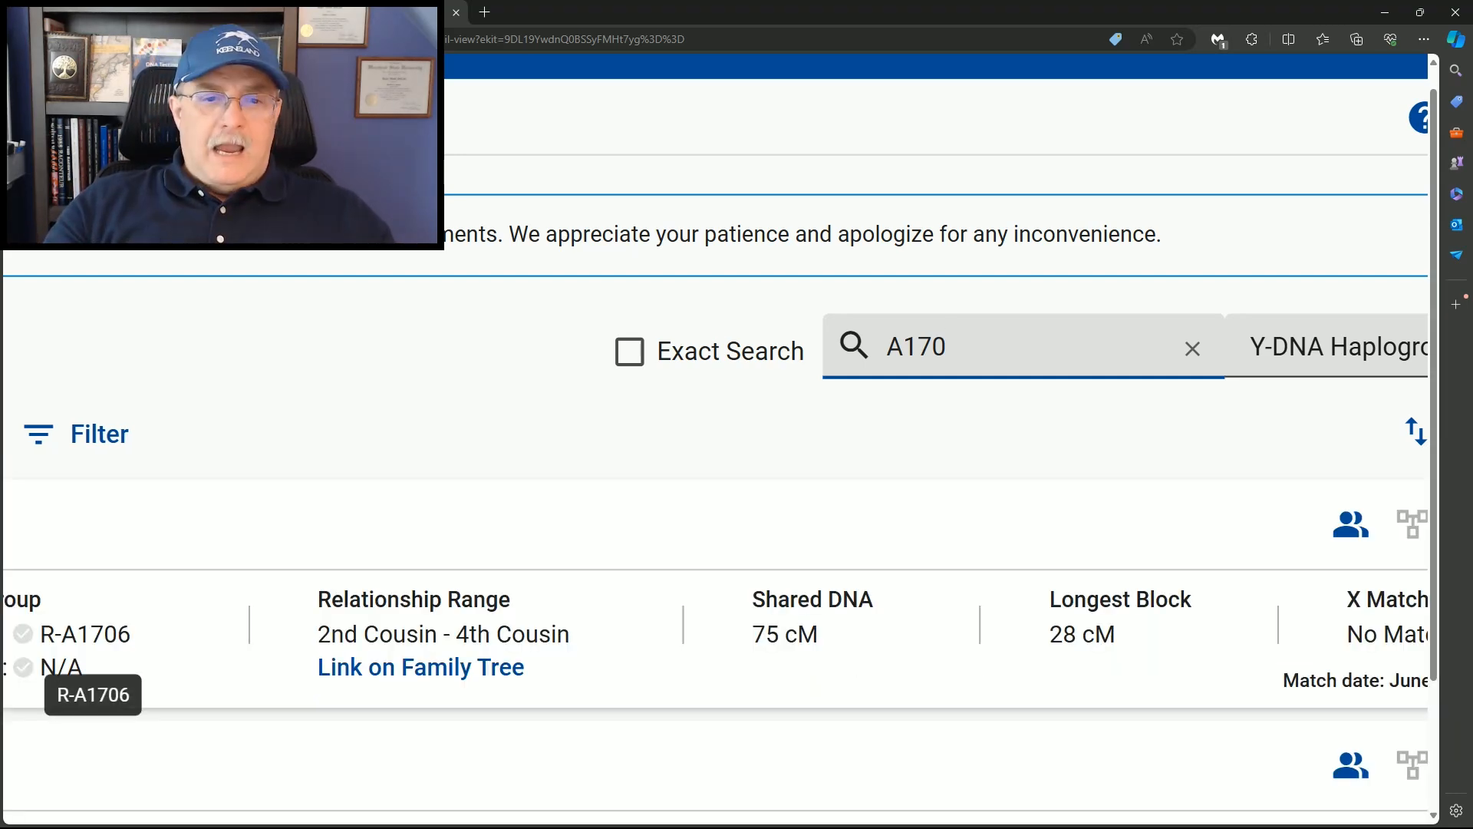
scroll("down", 3)
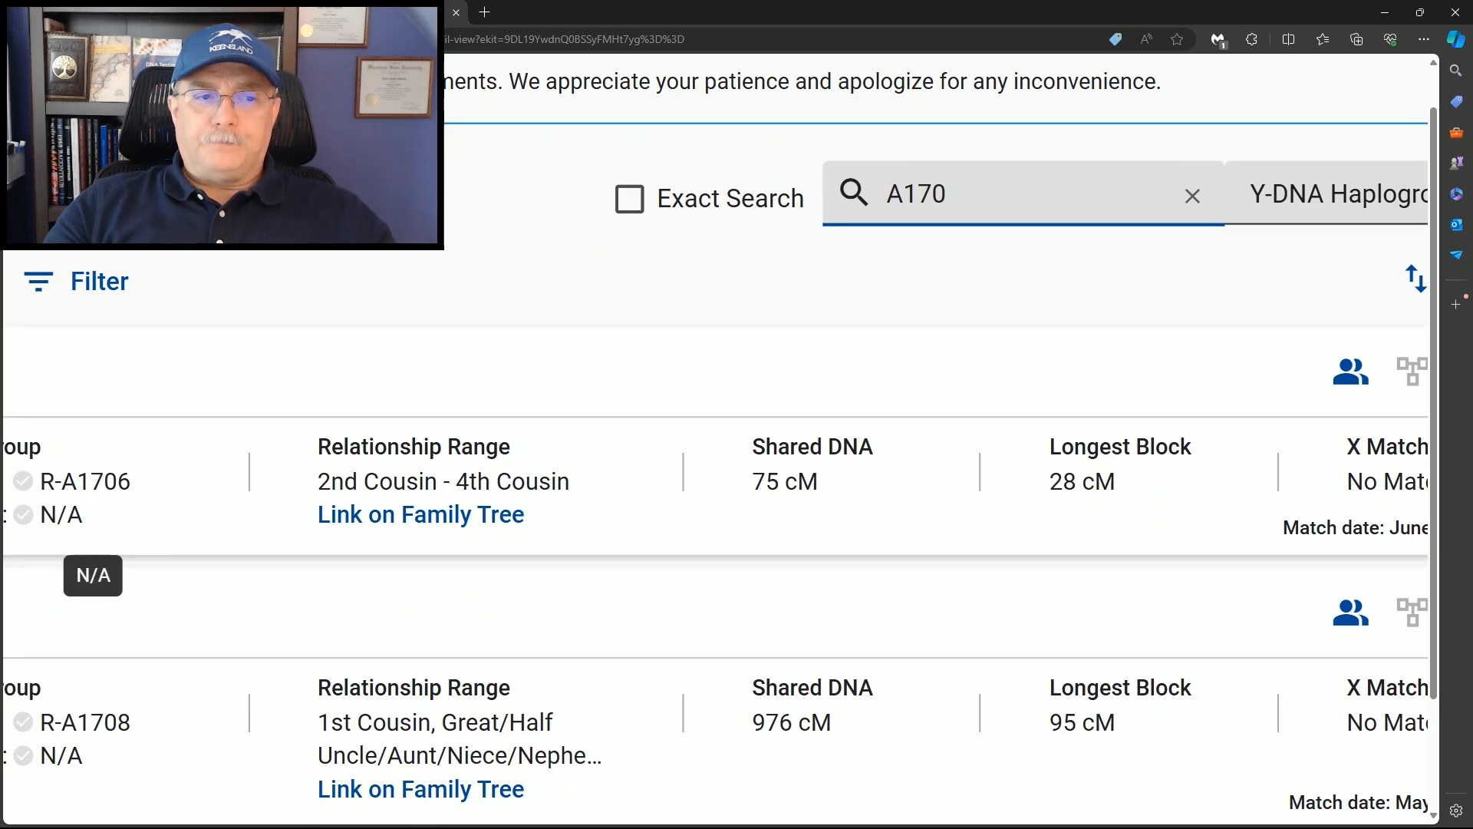
mouse_move(161, 477)
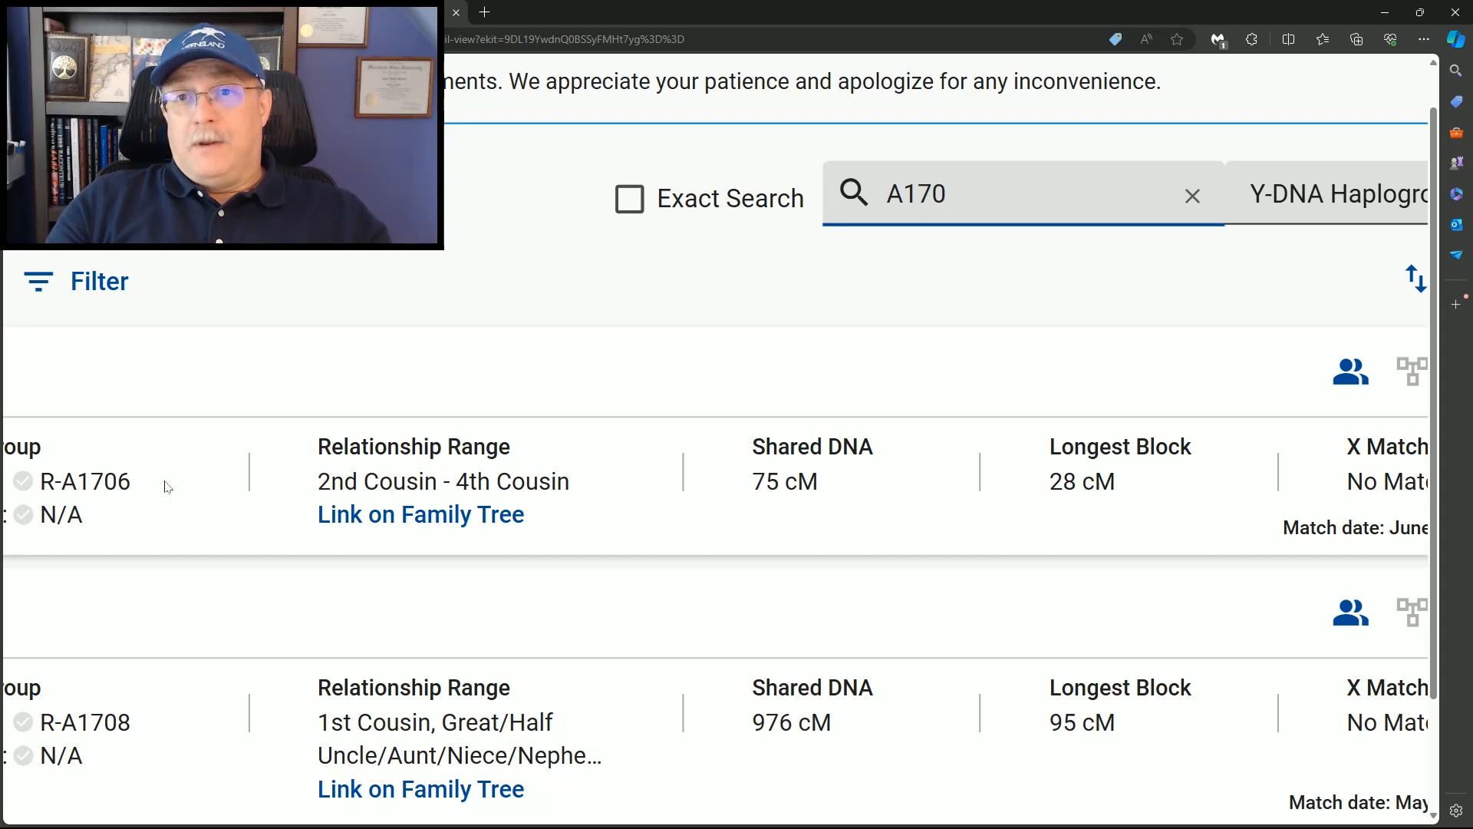
mouse_move(1351, 370)
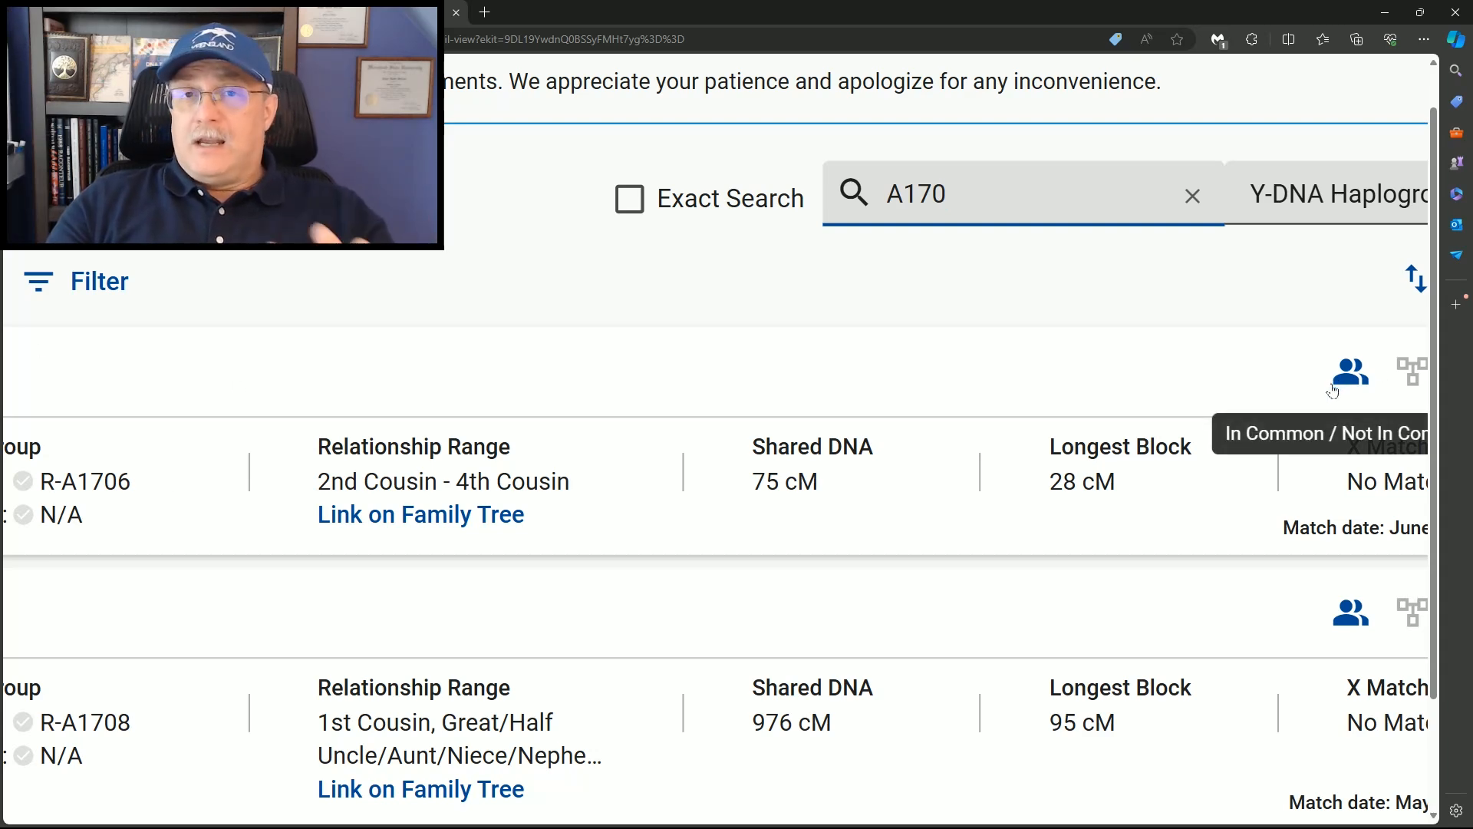
mouse_move(1254, 163)
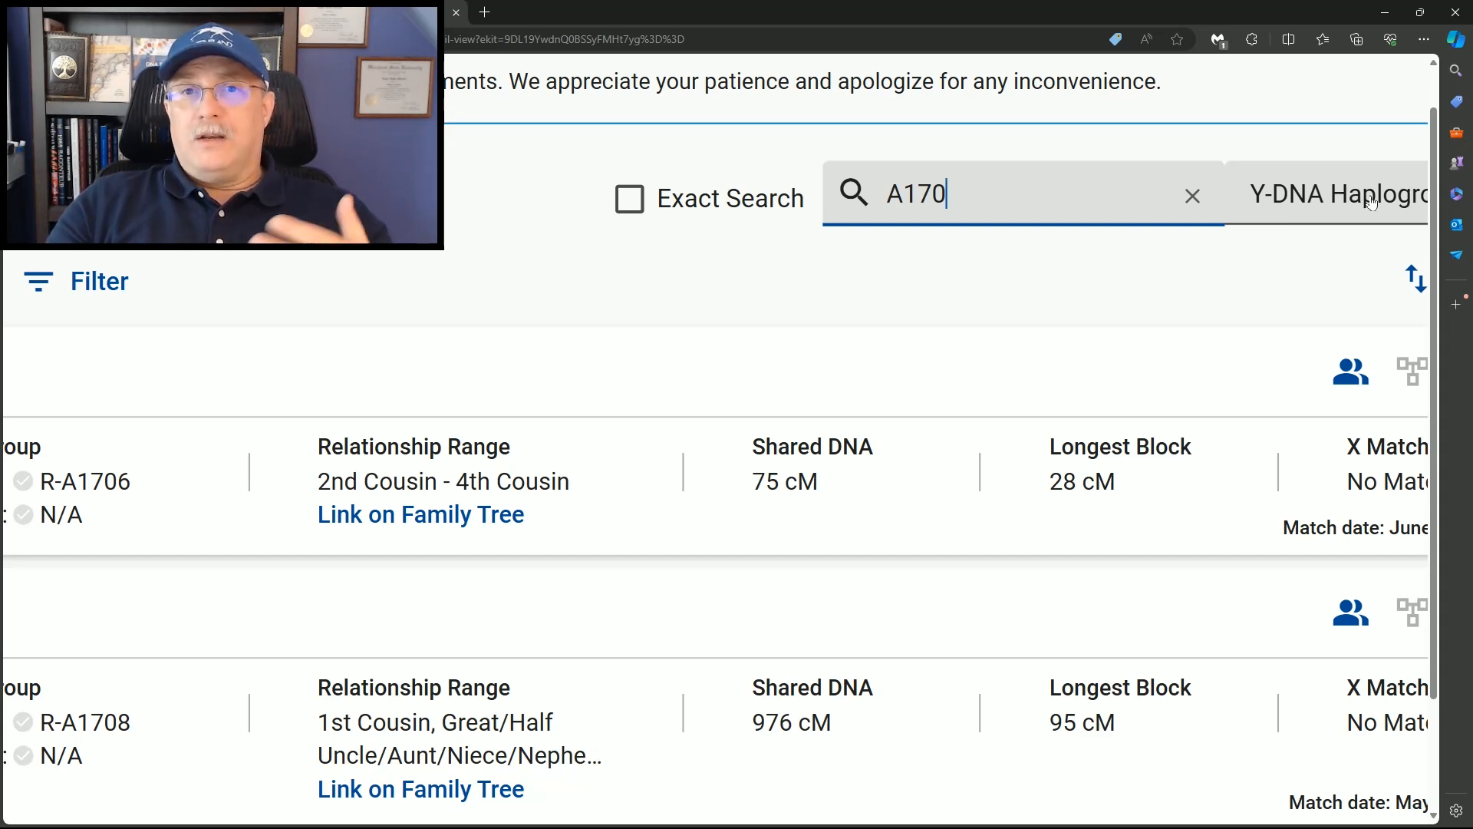
mouse_move(877, 195)
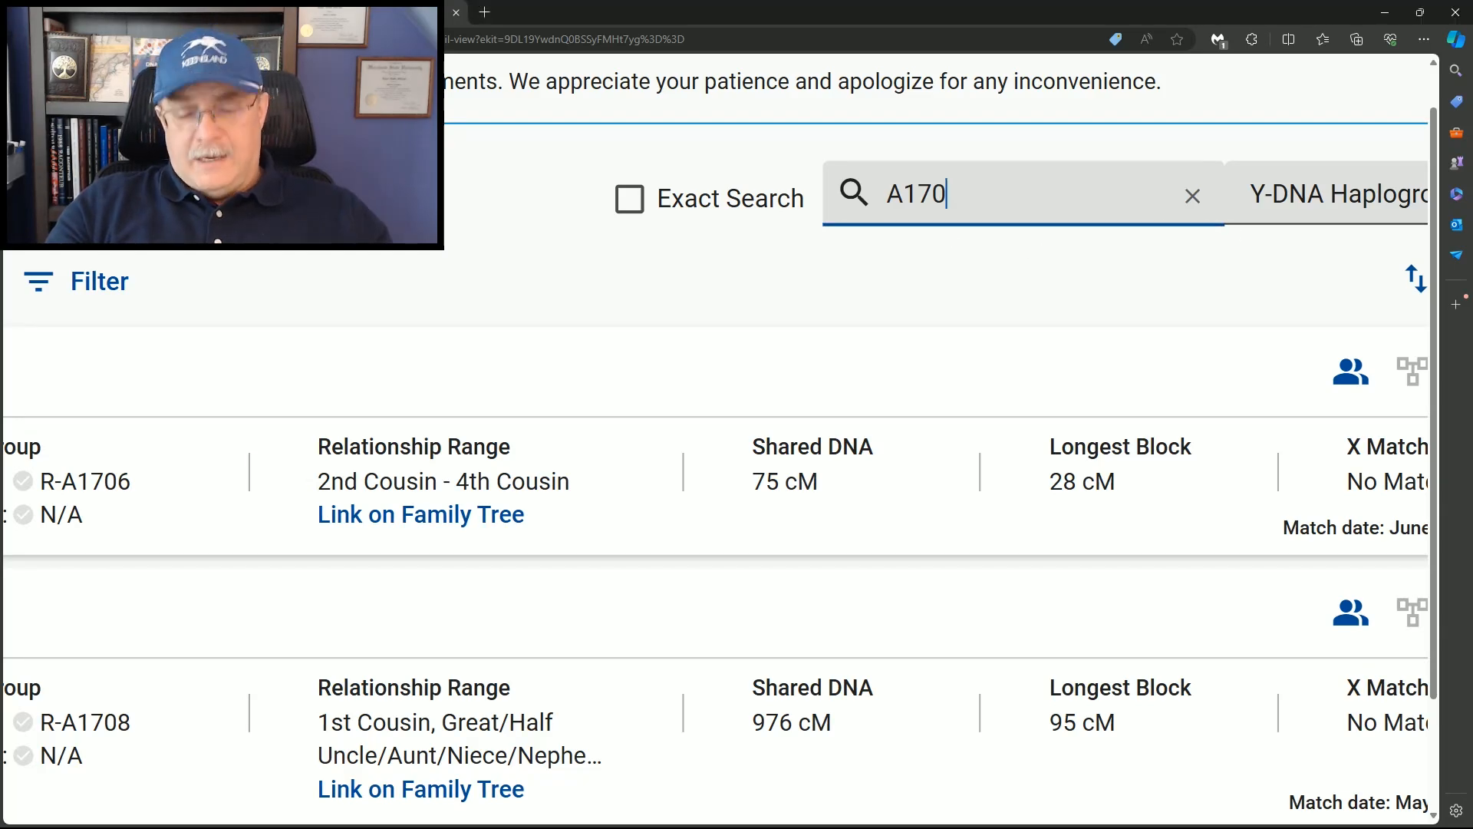
- Extend the term to A1706 so only the single R-A1706 match (1 of 1) remains
type("6")
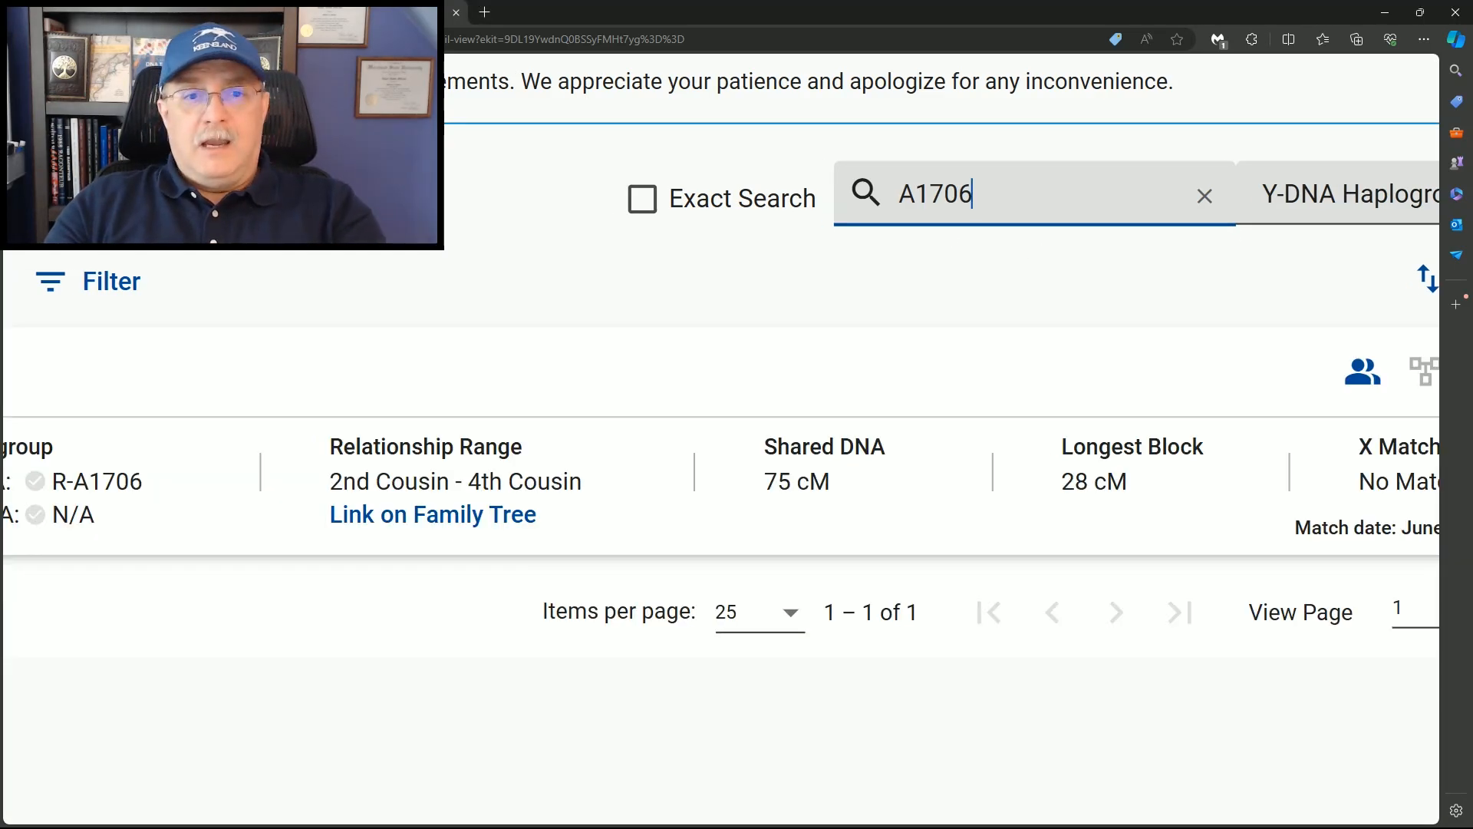